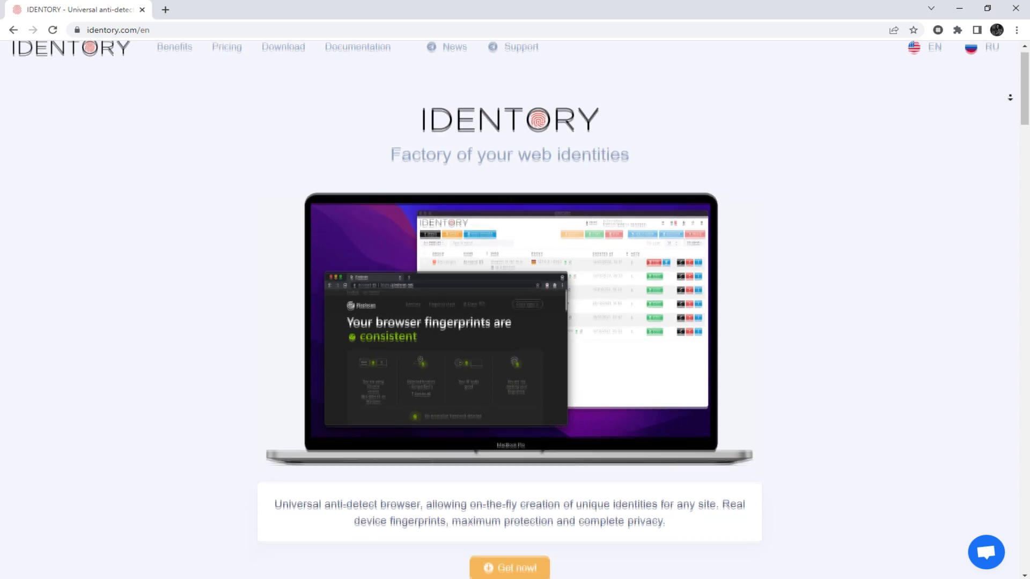
Enter the password in the Login form and log in to IDENTORY's profiles workspace.
{"action": "scroll", "scroll_direction": "down", "scroll_amount": 3}
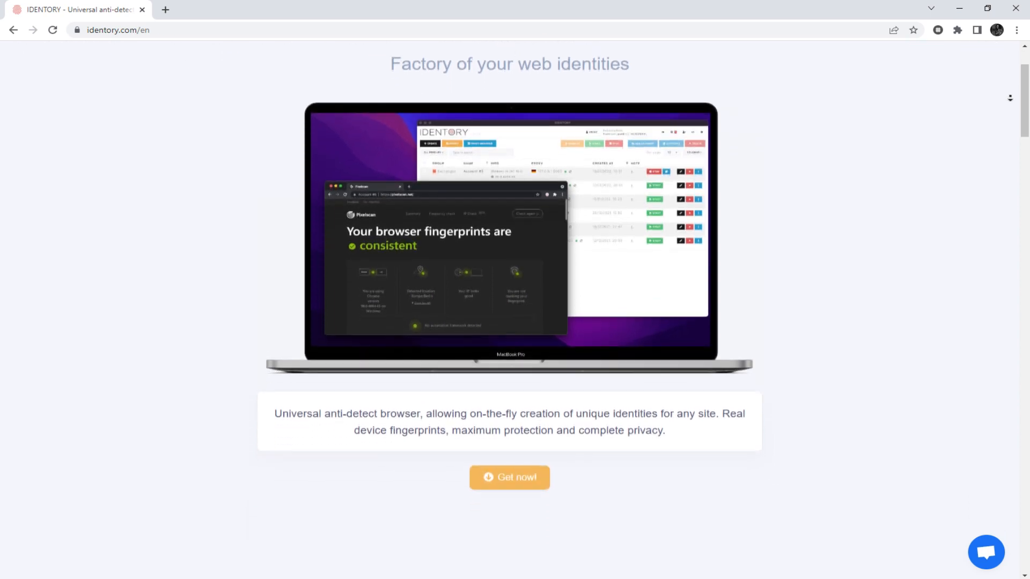
{"action": "scroll", "scroll_direction": "down", "scroll_amount": 3}
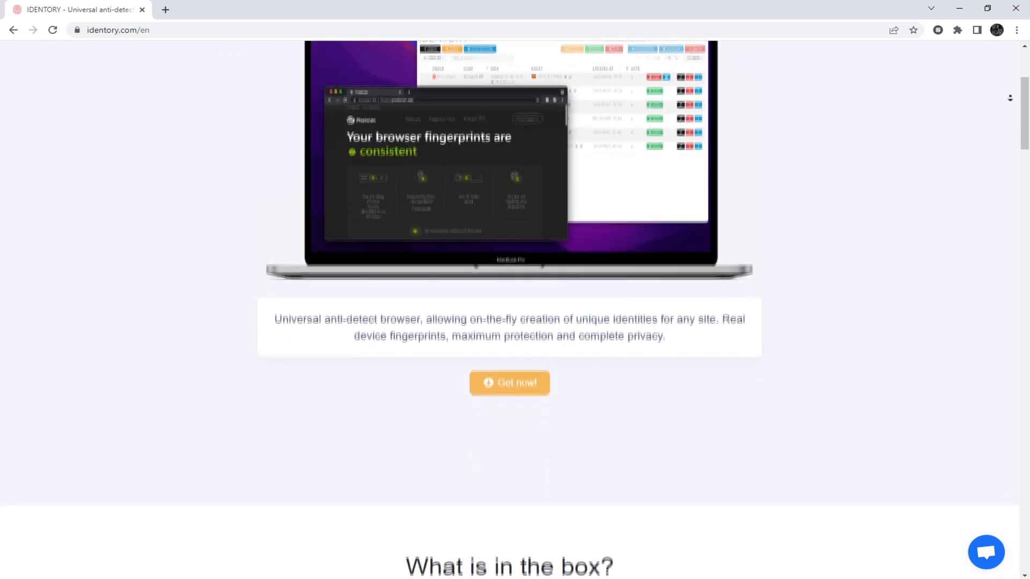
{"action": "scroll", "scroll_direction": "down", "scroll_amount": 3}
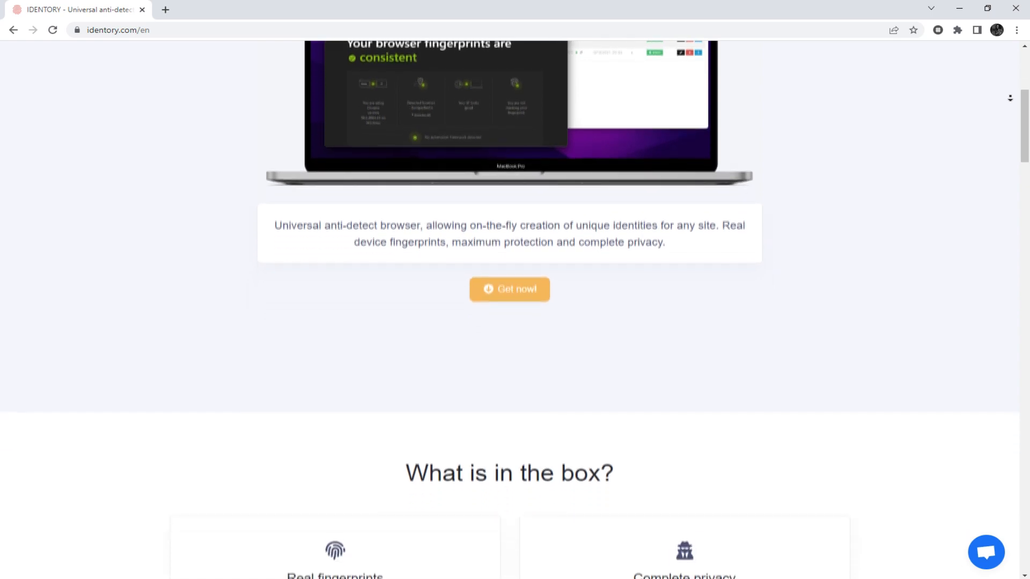
{"action": "scroll", "scroll_direction": "down", "scroll_amount": 3}
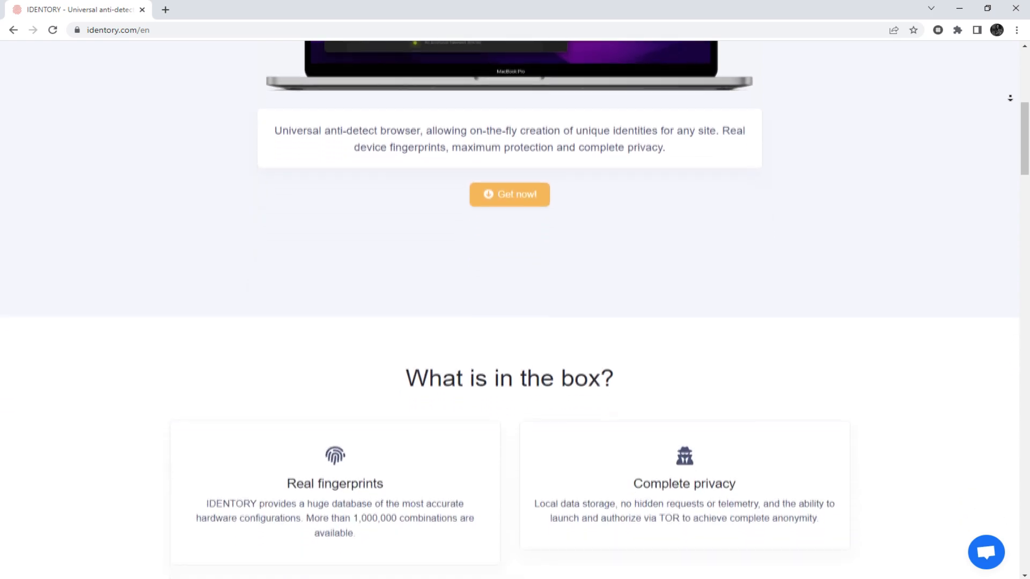
{"action": "scroll", "scroll_direction": "down", "scroll_amount": 3}
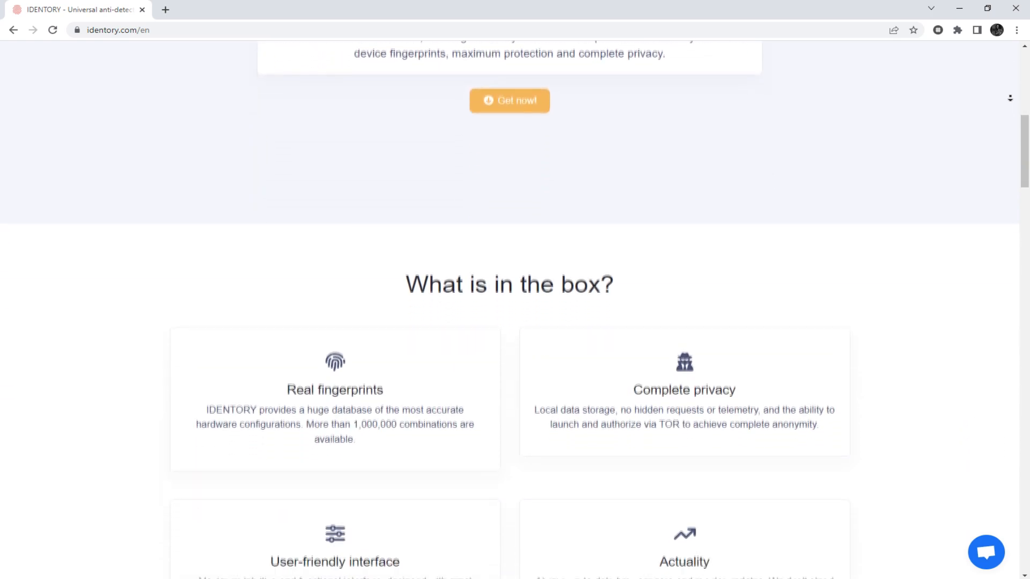
{"action": "scroll", "scroll_direction": "down", "scroll_amount": 3}
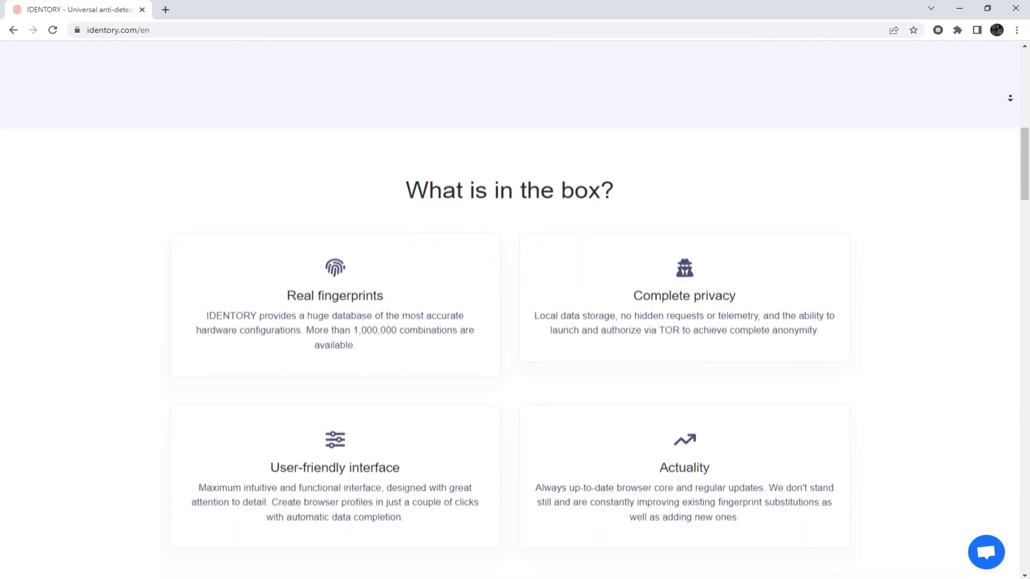
{"action": "scroll", "scroll_direction": "down", "scroll_amount": 3}
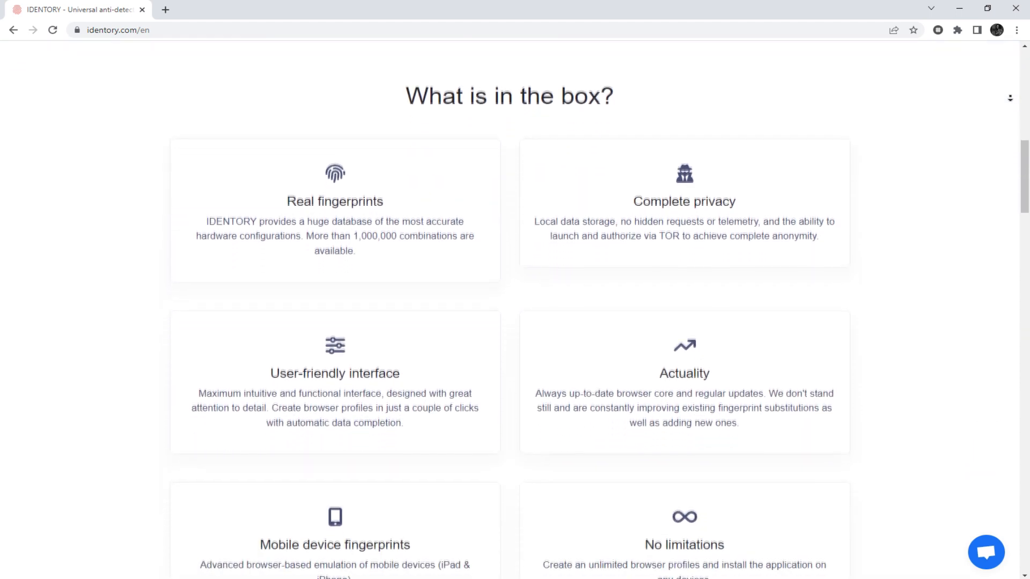
{"action": "scroll", "scroll_direction": "down", "scroll_amount": 3}
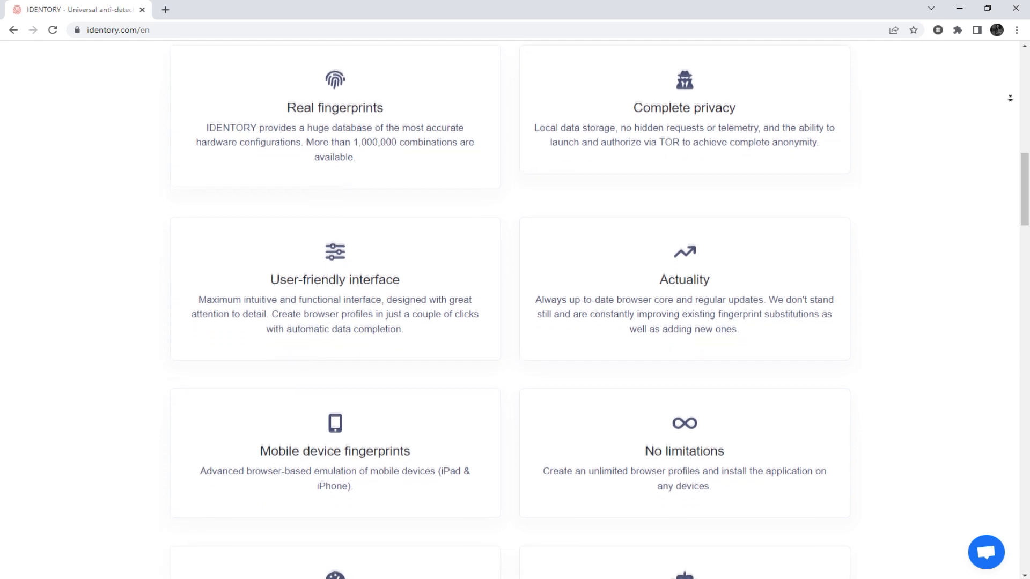
{"action": "scroll", "scroll_direction": "down", "scroll_amount": 3}
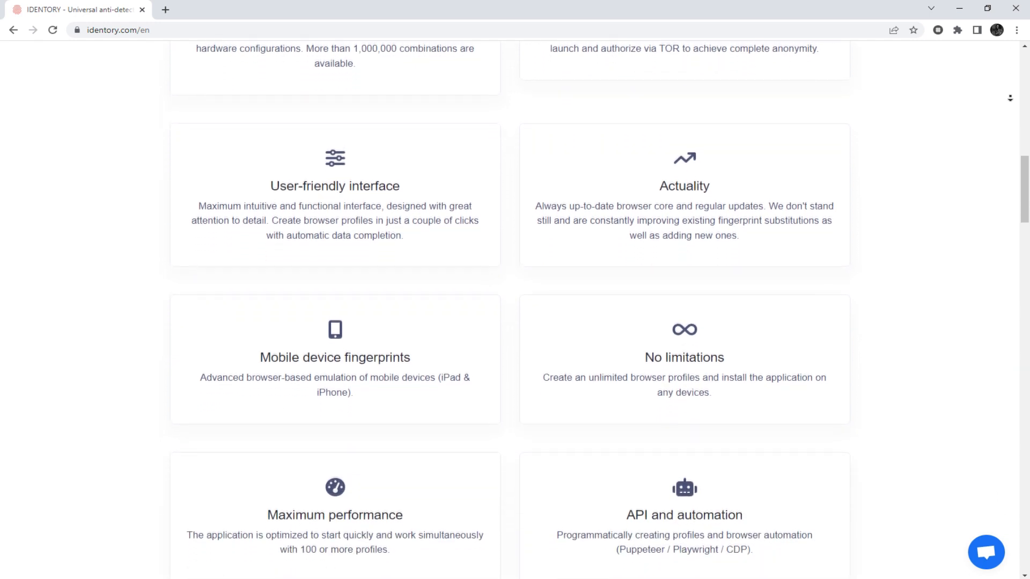
{"action": "scroll", "scroll_direction": "down", "scroll_amount": 3}
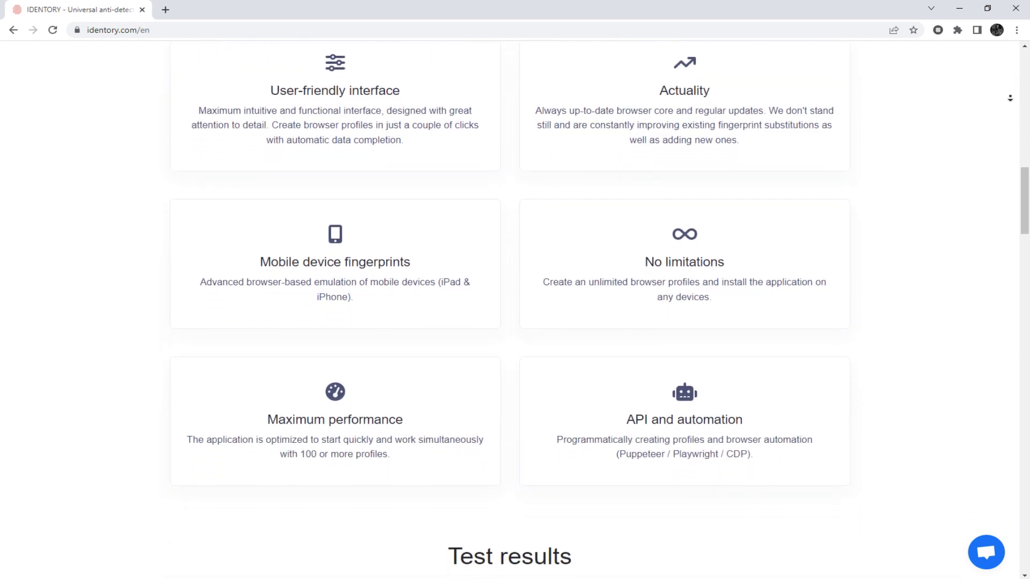
{"action": "scroll", "scroll_direction": "down", "scroll_amount": 3}
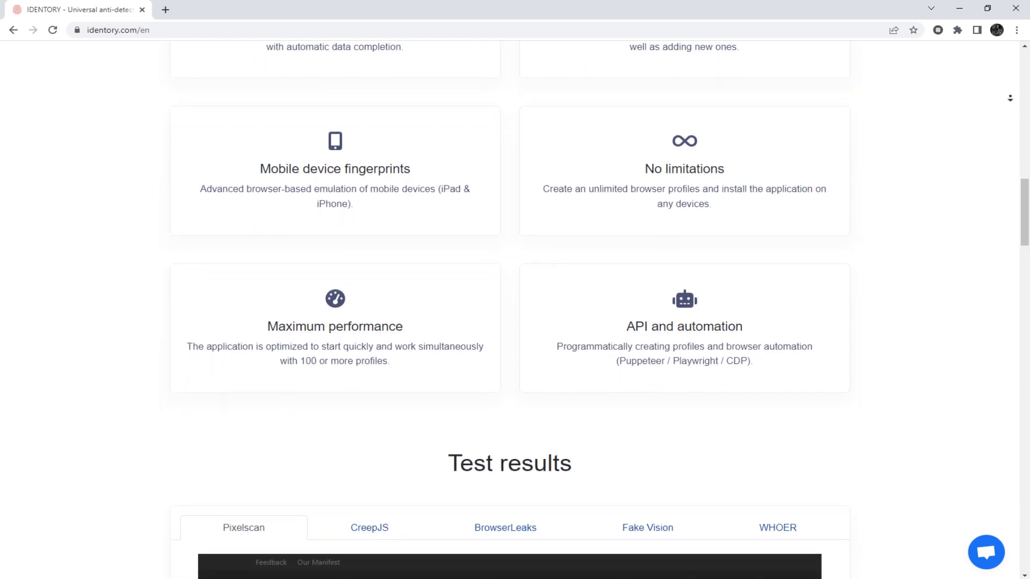
{"action": "scroll", "scroll_direction": "down", "scroll_amount": 3}
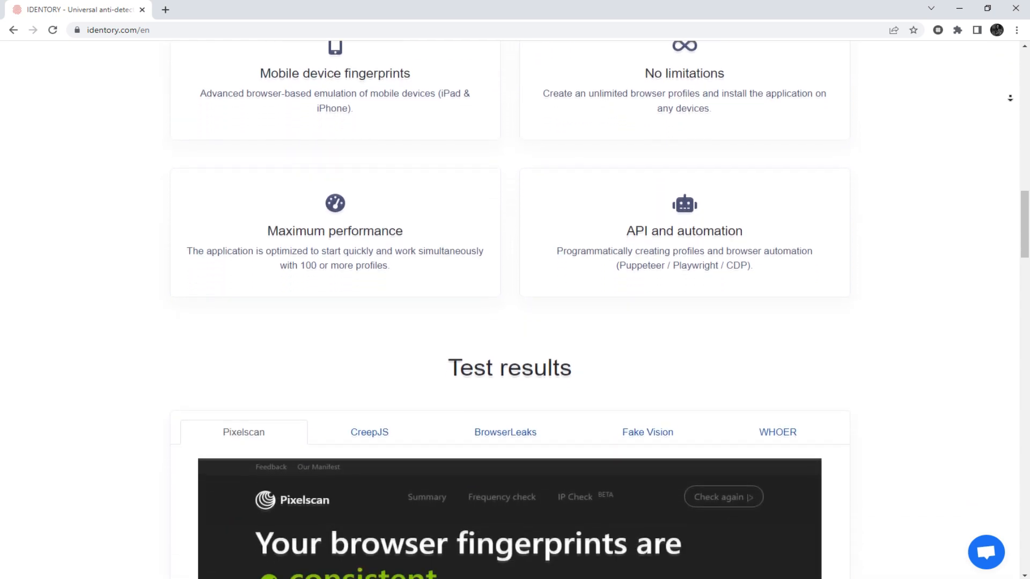
{"action": "scroll", "scroll_direction": "down", "scroll_amount": 3}
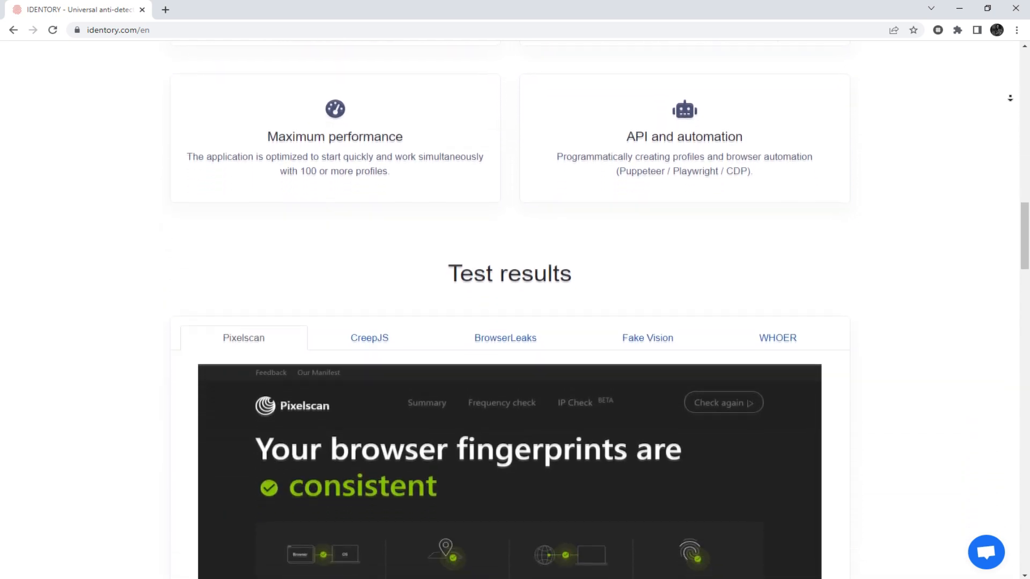
{"action": "scroll", "scroll_direction": "down", "scroll_amount": 3}
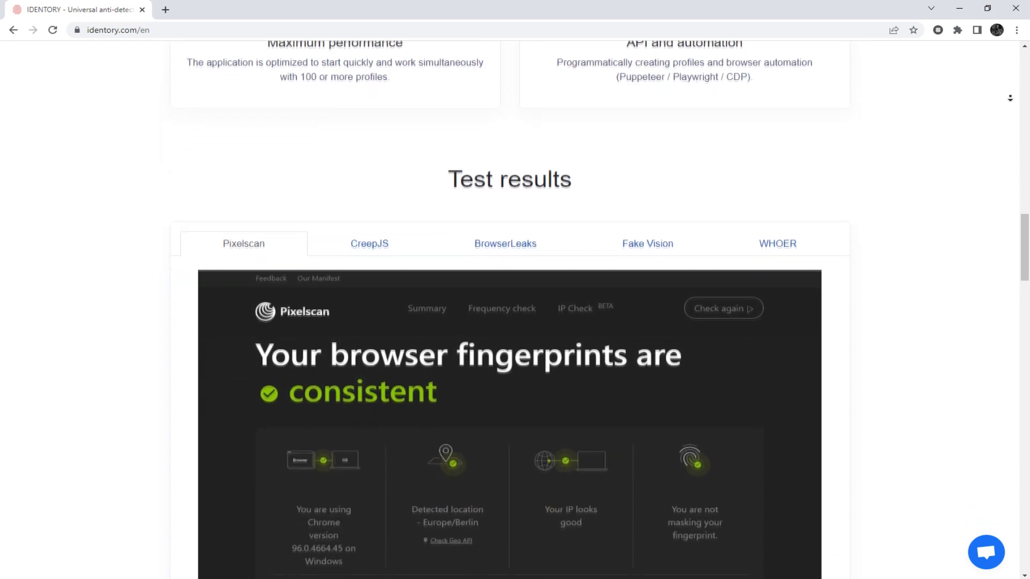
{"action": "scroll", "scroll_direction": "down", "scroll_amount": 3}
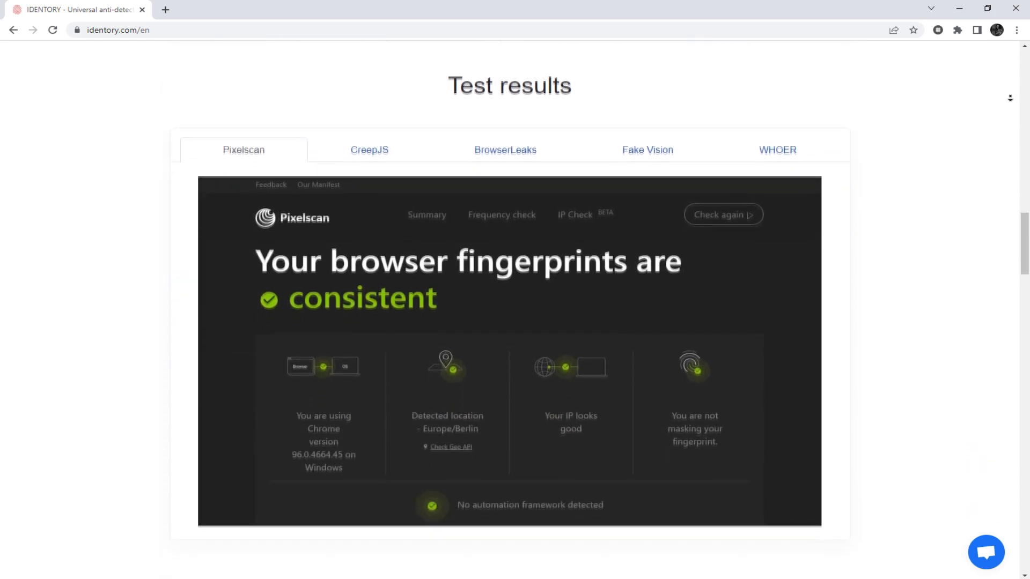
{"action": "type", "text": "Brandruno"}
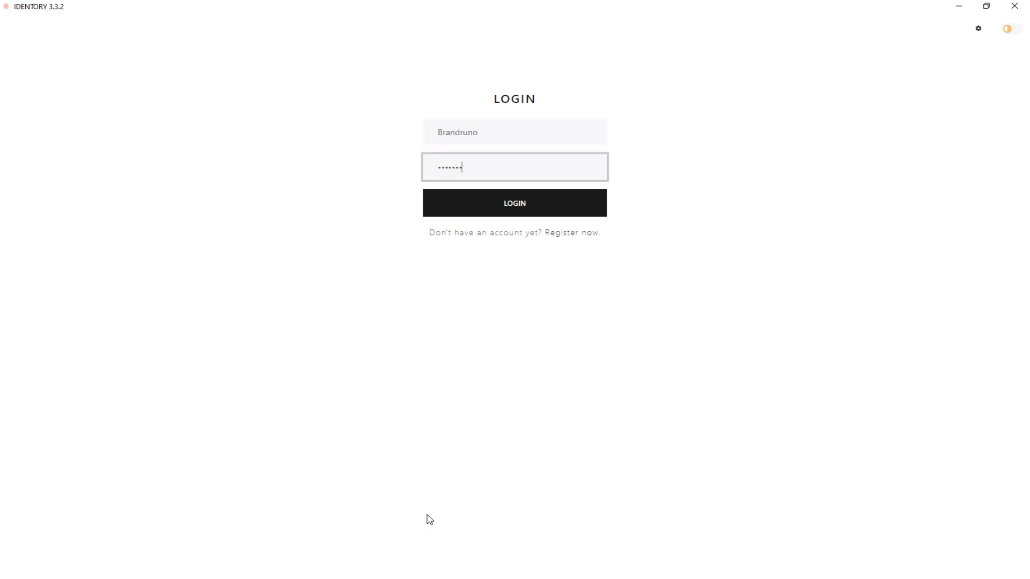
{"action": "type", "text": "123"}
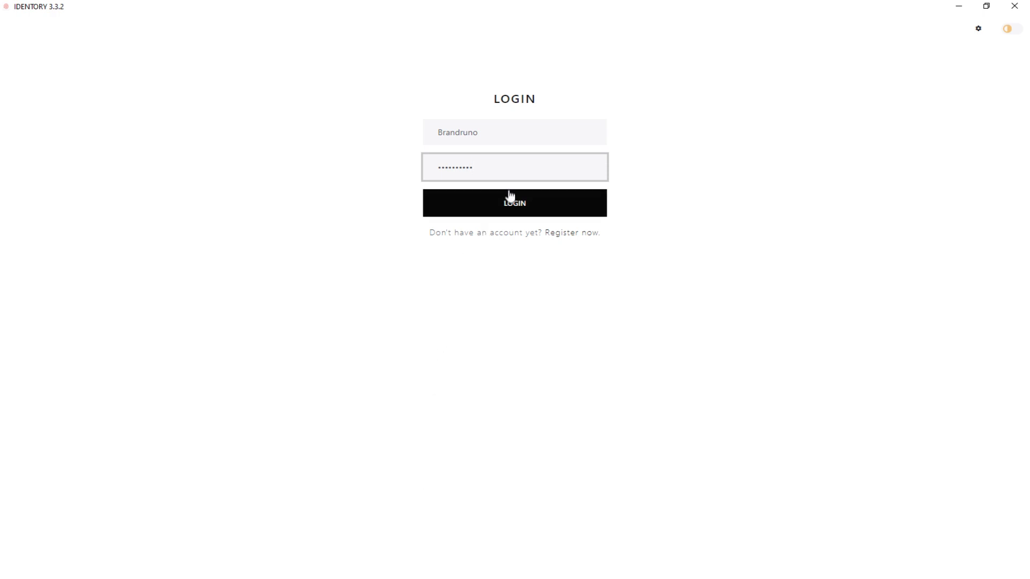
{"action": "left_click", "coordinate": [515, 202]}
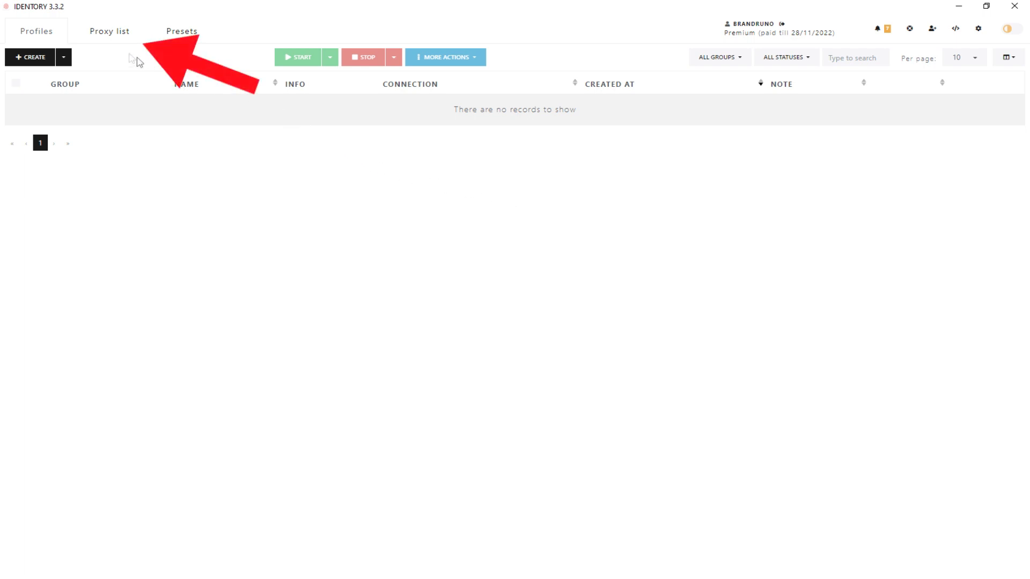
Switch to the Proxy list section, which has no proxies yet.
{"action": "left_click", "coordinate": [109, 31]}
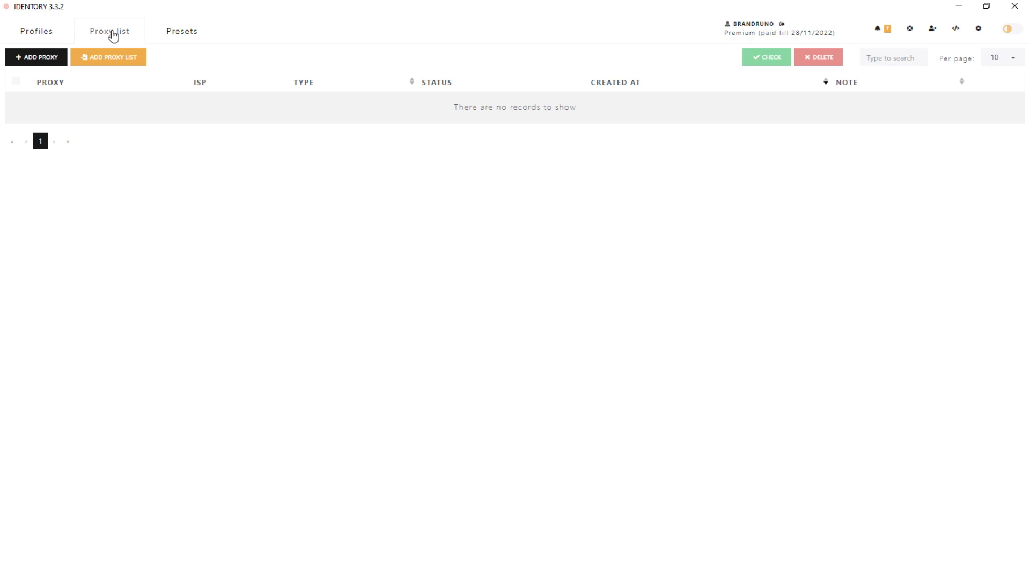
{"action": "mouse_move", "coordinate": [3, 47]}
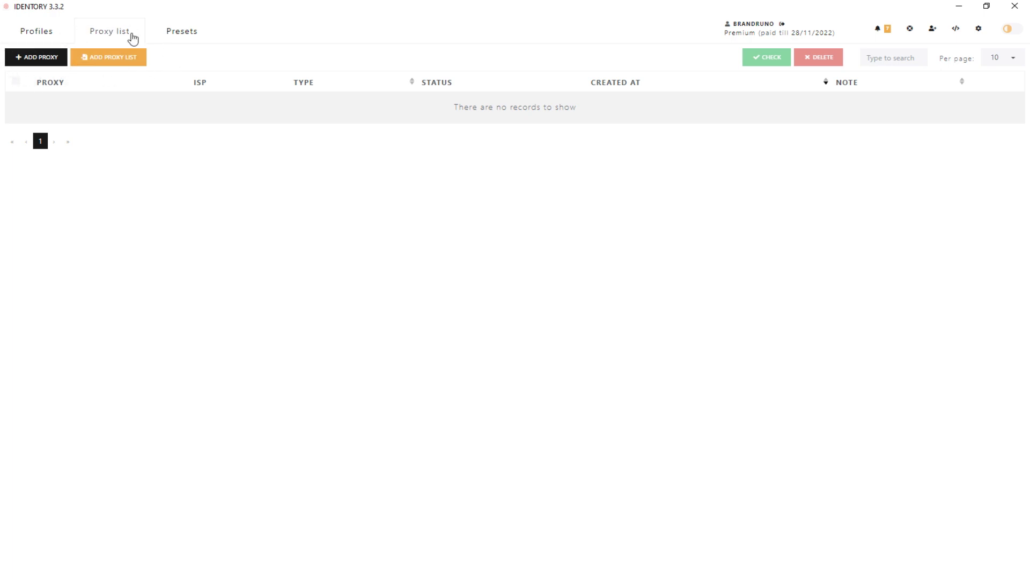
{"action": "mouse_move", "coordinate": [36, 58]}
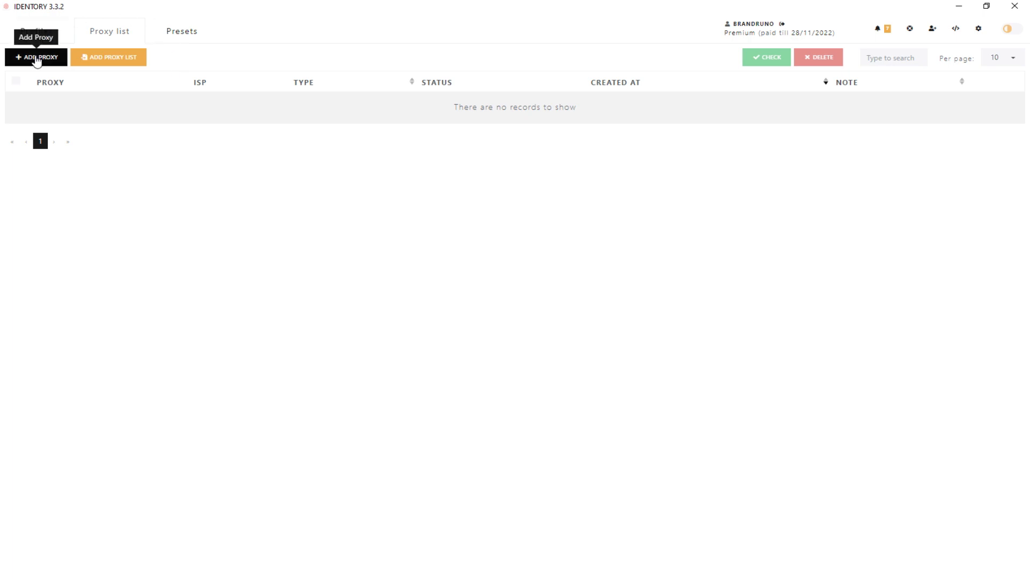
Add a new proxy entry and note it as 'ProxyTest'.
{"action": "left_click", "coordinate": [35, 58]}
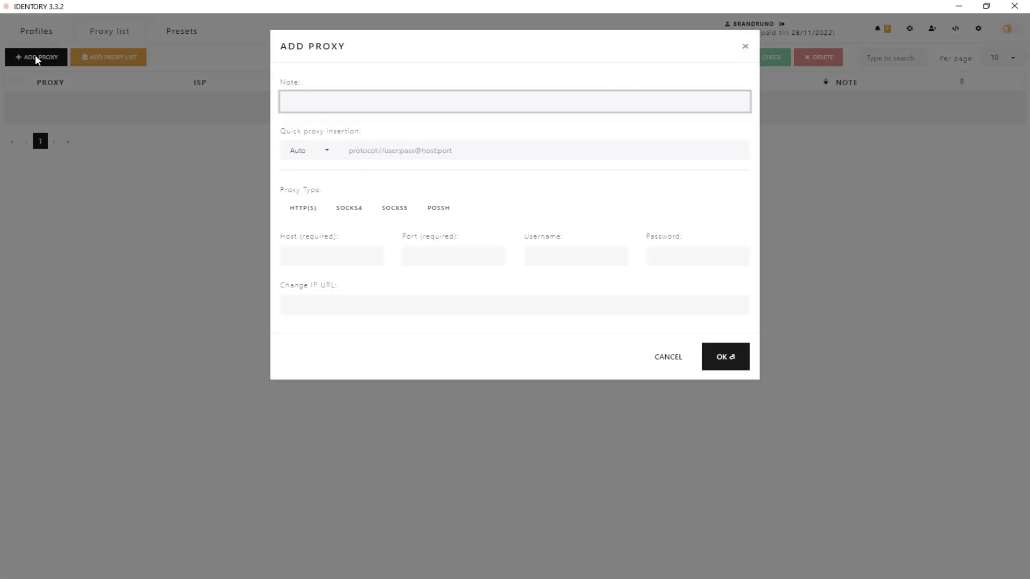
{"action": "mouse_move", "coordinate": [356, 182]}
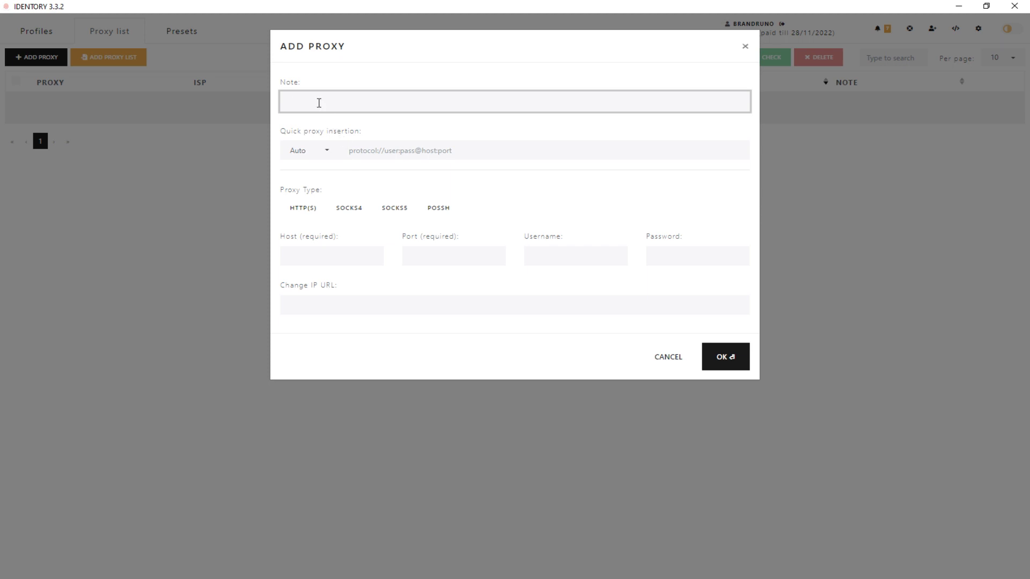
{"action": "type", "text": "ProxyTest"}
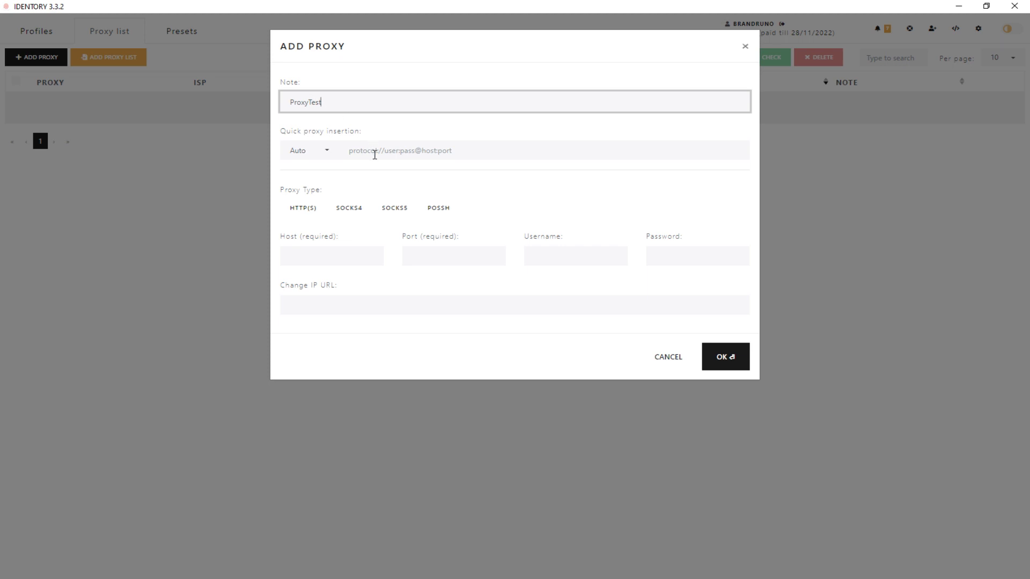
{"action": "mouse_move", "coordinate": [779, 157]}
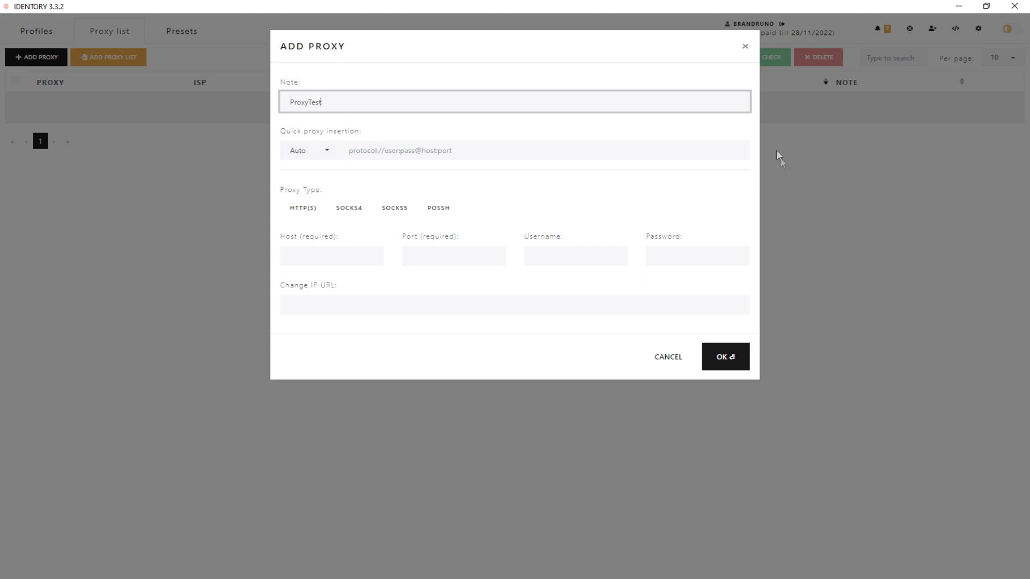
{"action": "mouse_move", "coordinate": [458, 169]}
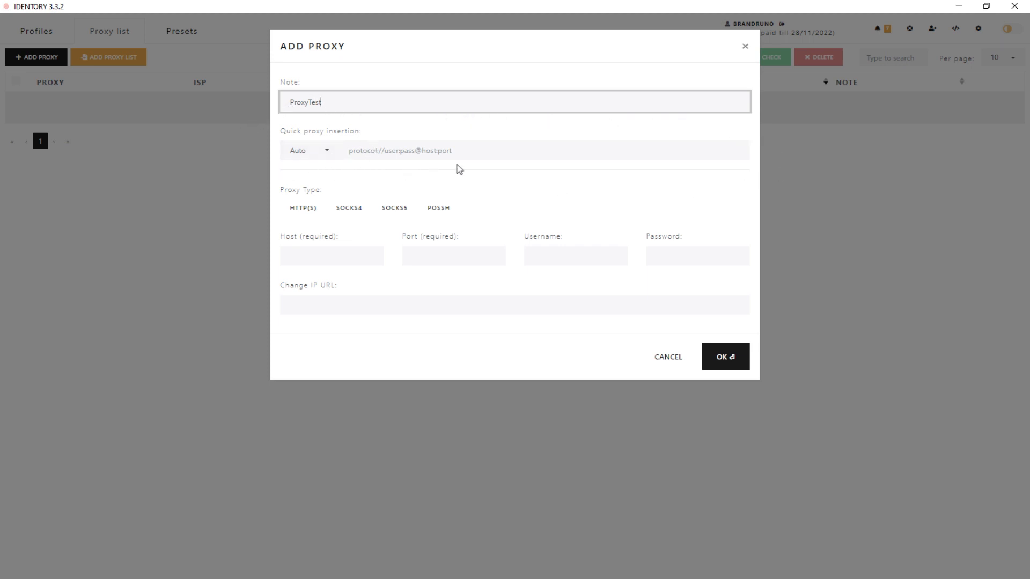
Quick-insert HTTP(S) proxy 185.253.45.91:50100 with admin credentials and save it.
{"action": "left_click", "coordinate": [308, 150]}
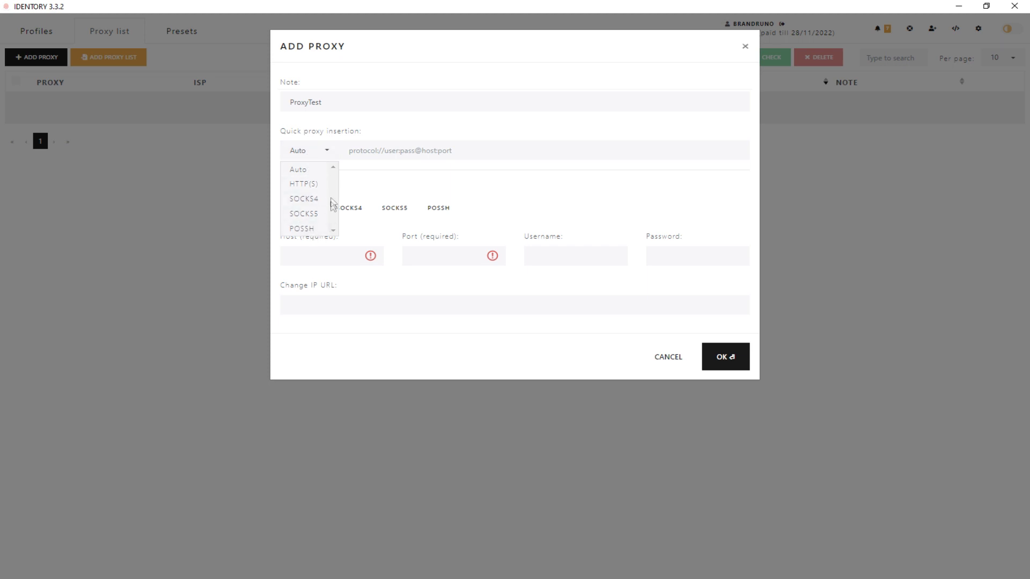
{"action": "left_click", "coordinate": [304, 184]}
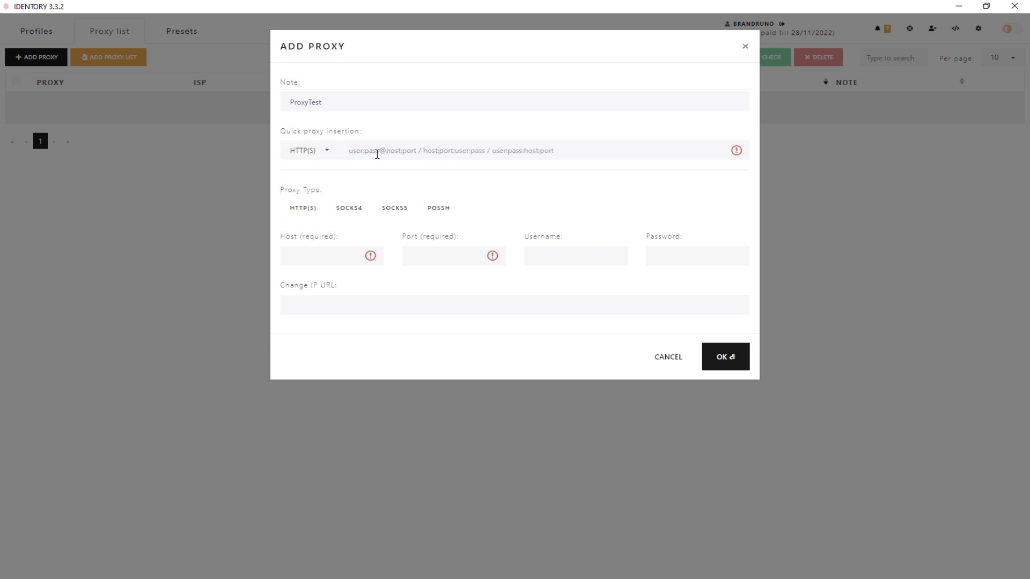
{"action": "left_click", "coordinate": [538, 150]}
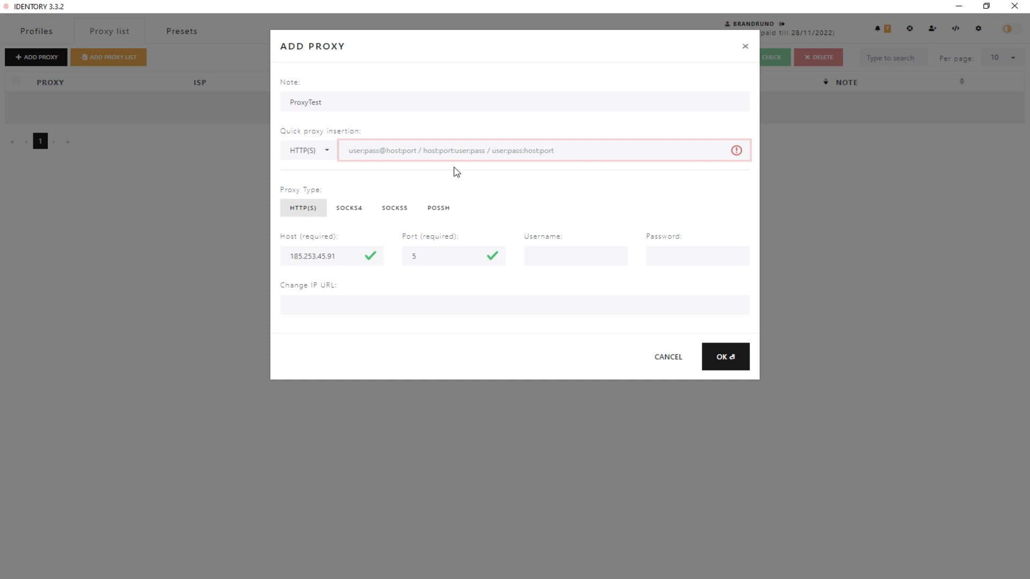
{"action": "type", "text": "185.253.45.91:50100"}
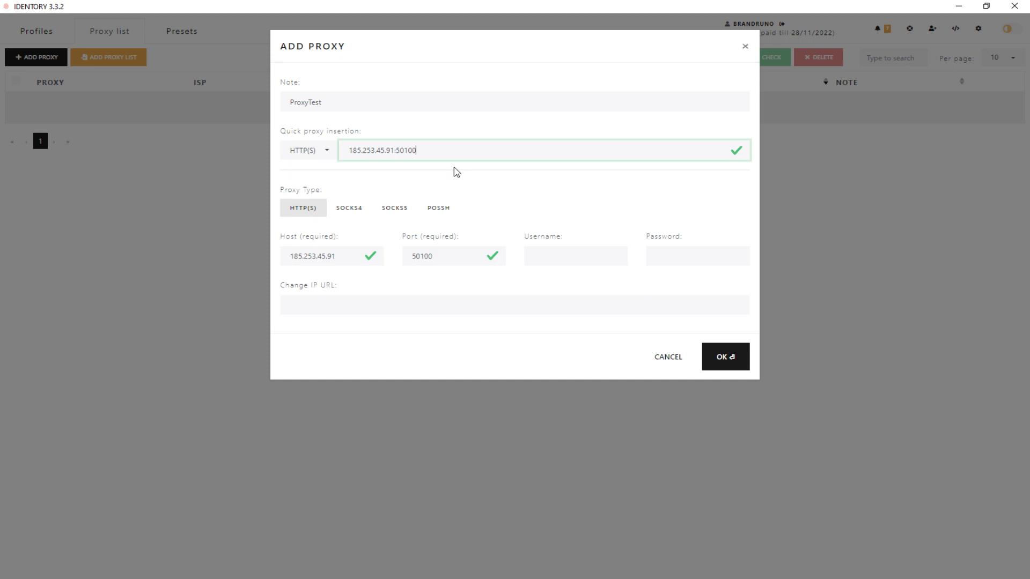
{"action": "type", "text": ":adm"}
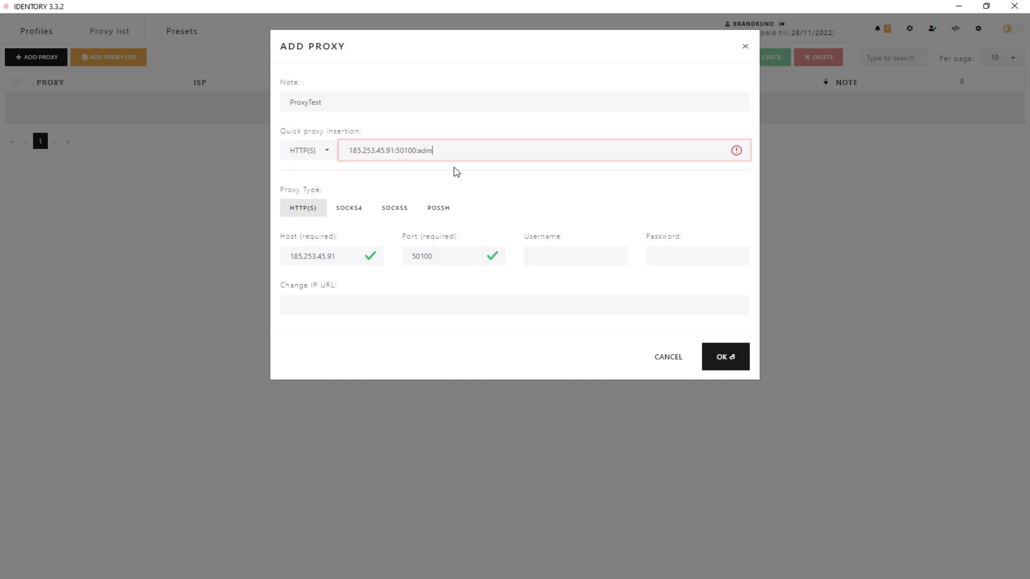
{"action": "type", "text": "in"}
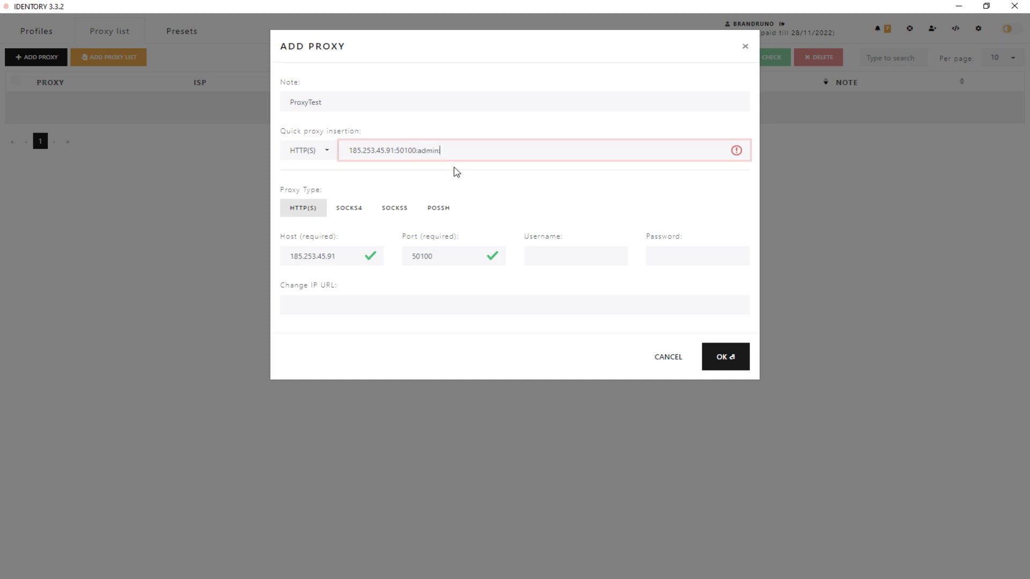
{"action": "type", "text": ":admin"}
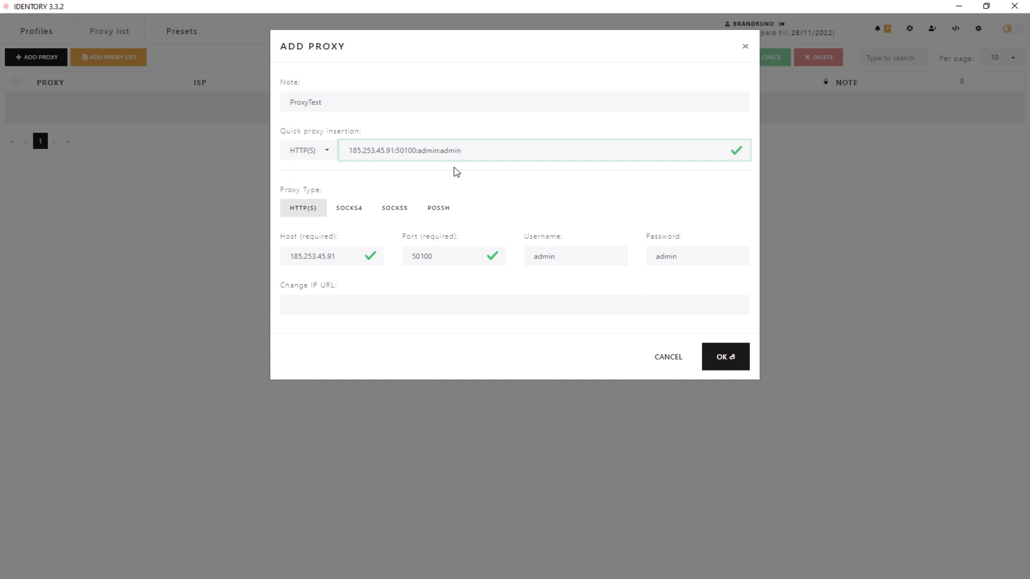
{"action": "mouse_move", "coordinate": [665, 241]}
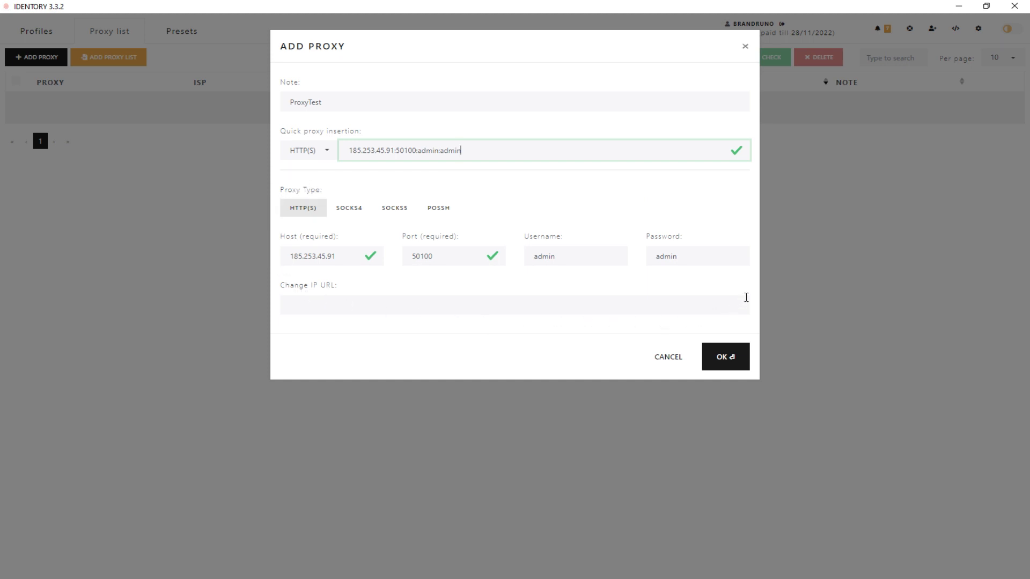
{"action": "mouse_move", "coordinate": [741, 296]}
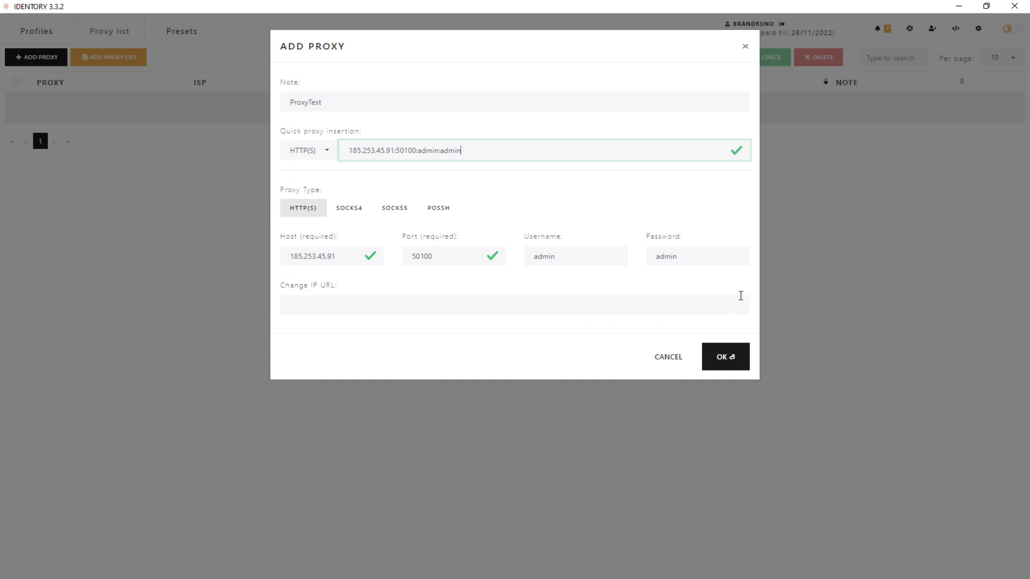
{"action": "mouse_move", "coordinate": [740, 358]}
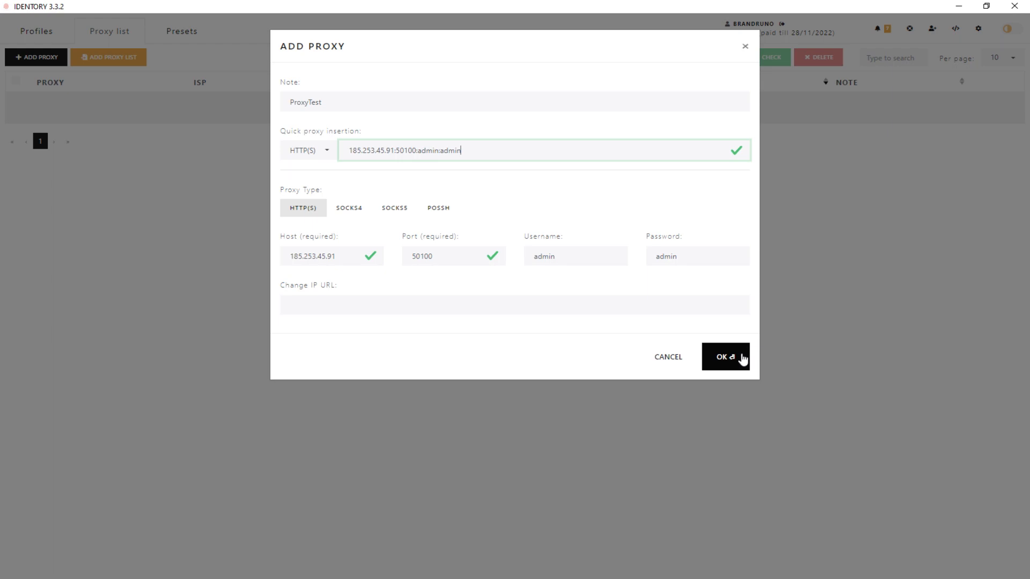
{"action": "left_click", "coordinate": [725, 357]}
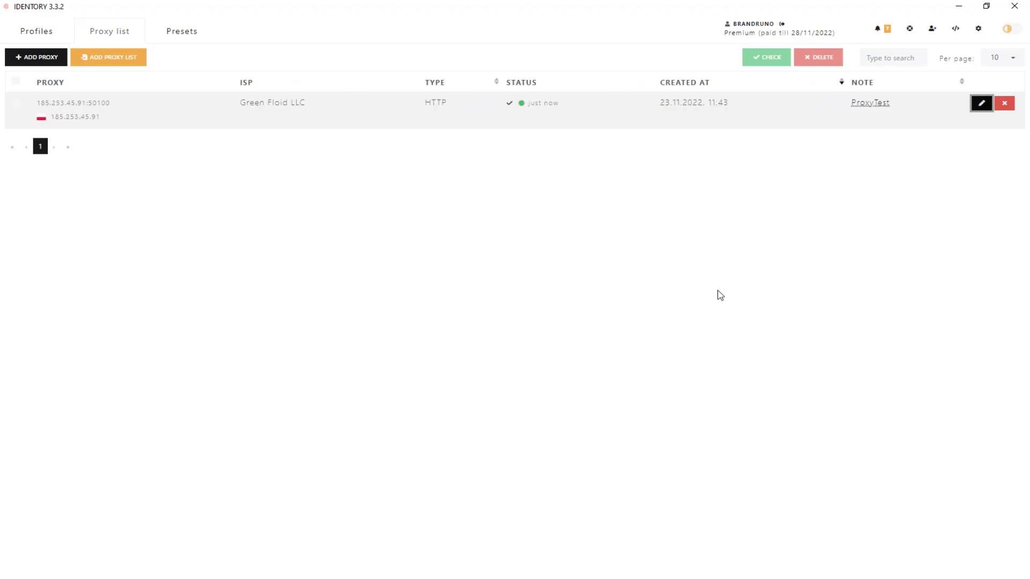
Select the ProxyTest proxy and run Check until it reports working.
{"action": "left_click", "coordinate": [16, 103]}
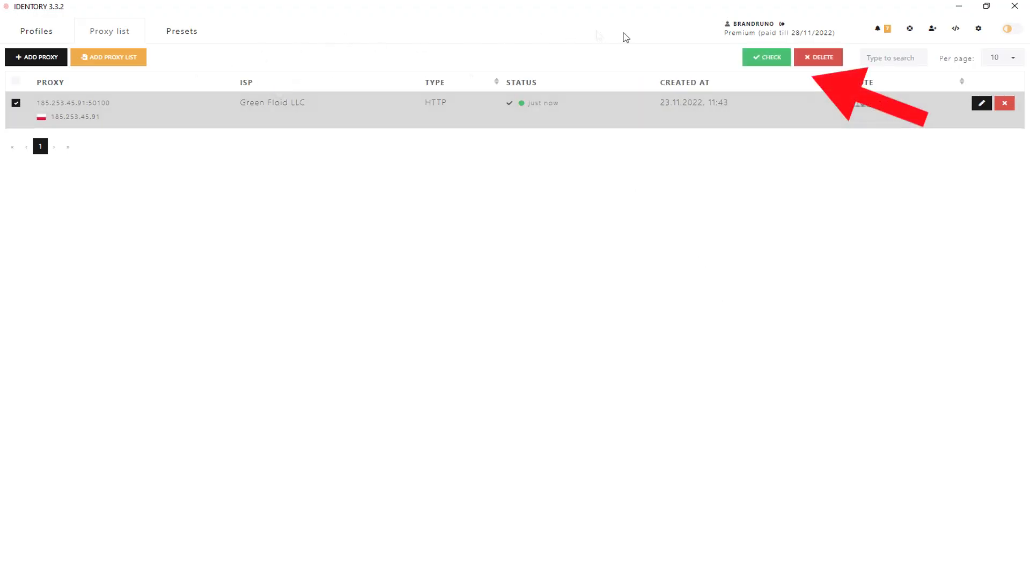
{"action": "left_click", "coordinate": [766, 57]}
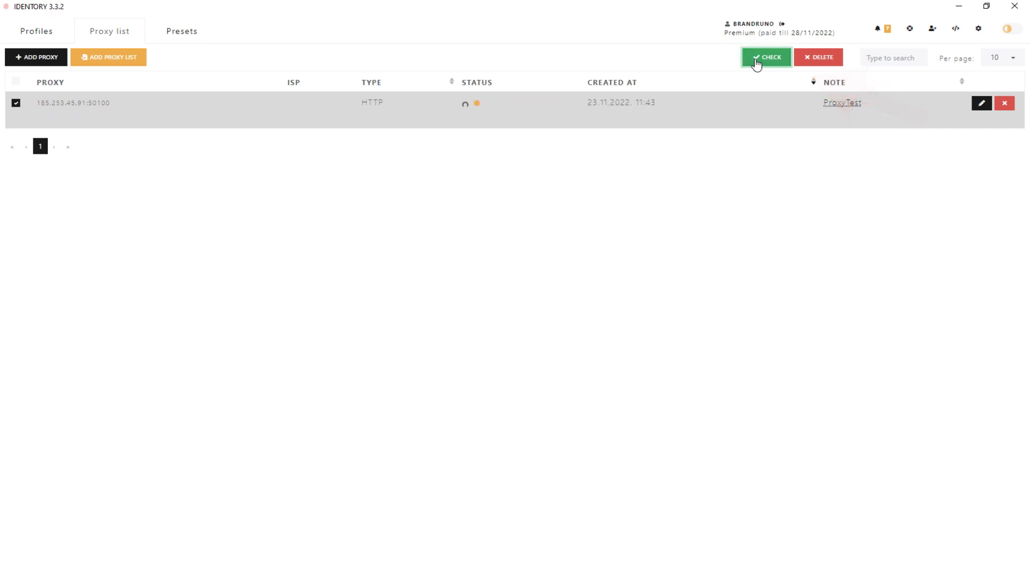
{"action": "left_click", "coordinate": [765, 57]}
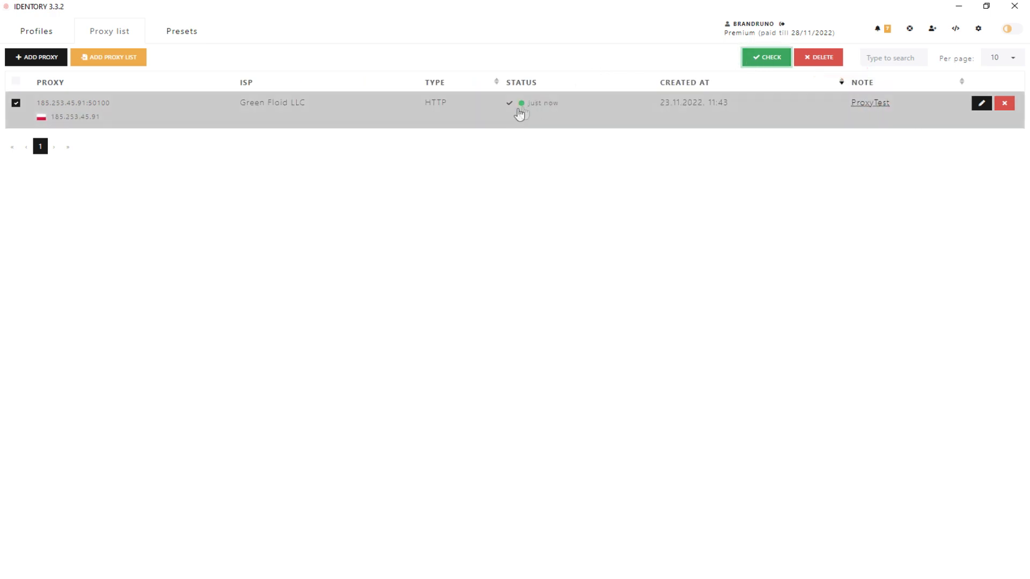
{"action": "mouse_move", "coordinate": [535, 154]}
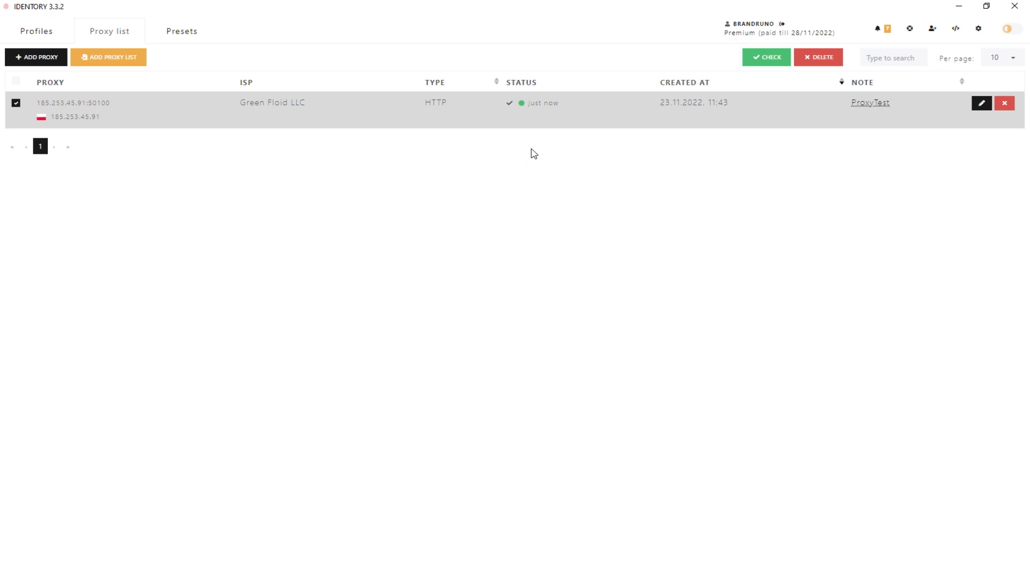
{"action": "mouse_move", "coordinate": [31, 29]}
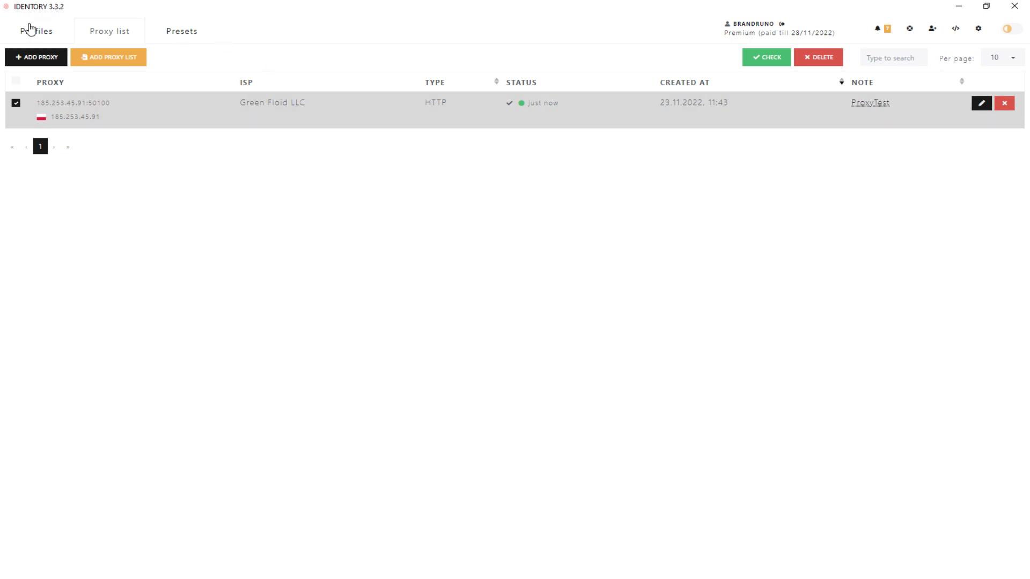
Start a new profile using proxy 185.253.45.91:50100 (PL - Gdansk) - ProxyTest.
{"action": "left_click", "coordinate": [36, 31]}
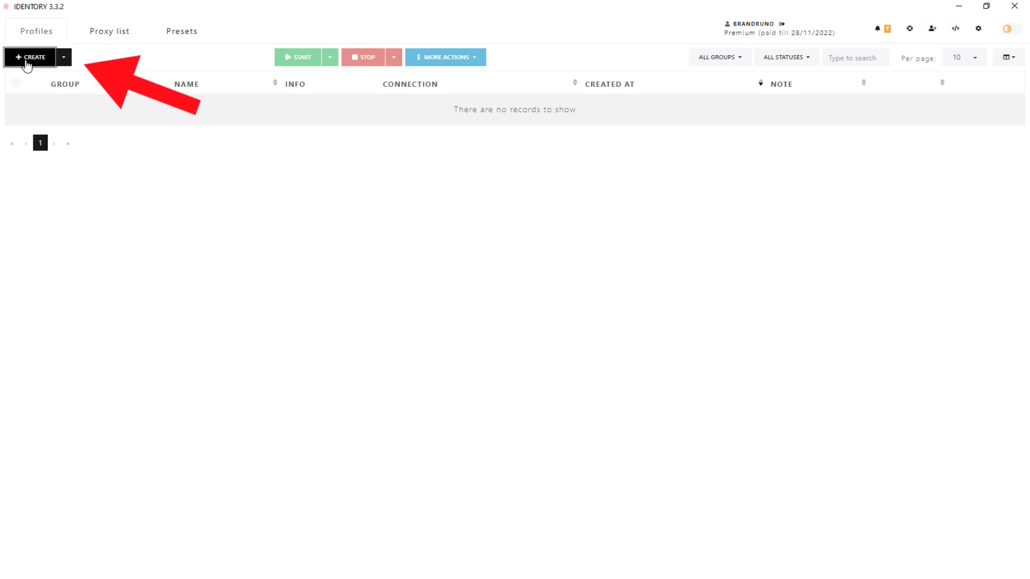
{"action": "left_click", "coordinate": [29, 57]}
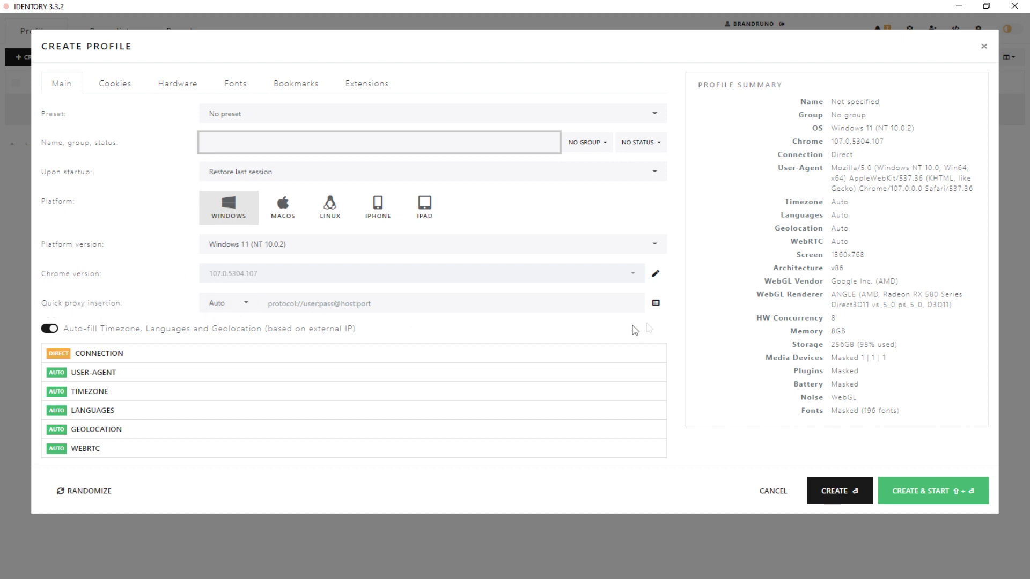
{"action": "left_click", "coordinate": [226, 302]}
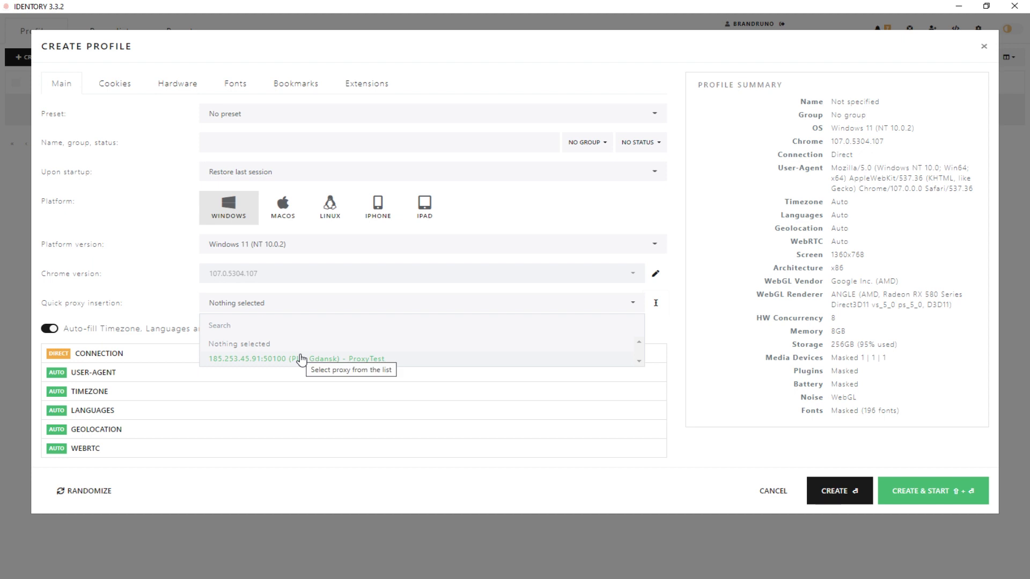
{"action": "left_click", "coordinate": [296, 359]}
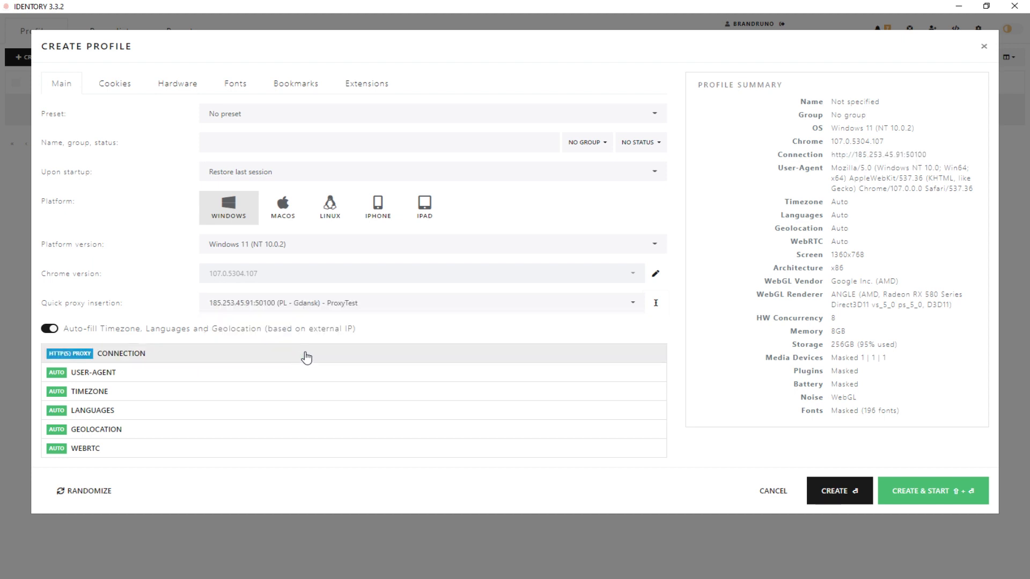
{"action": "mouse_move", "coordinate": [217, 243]}
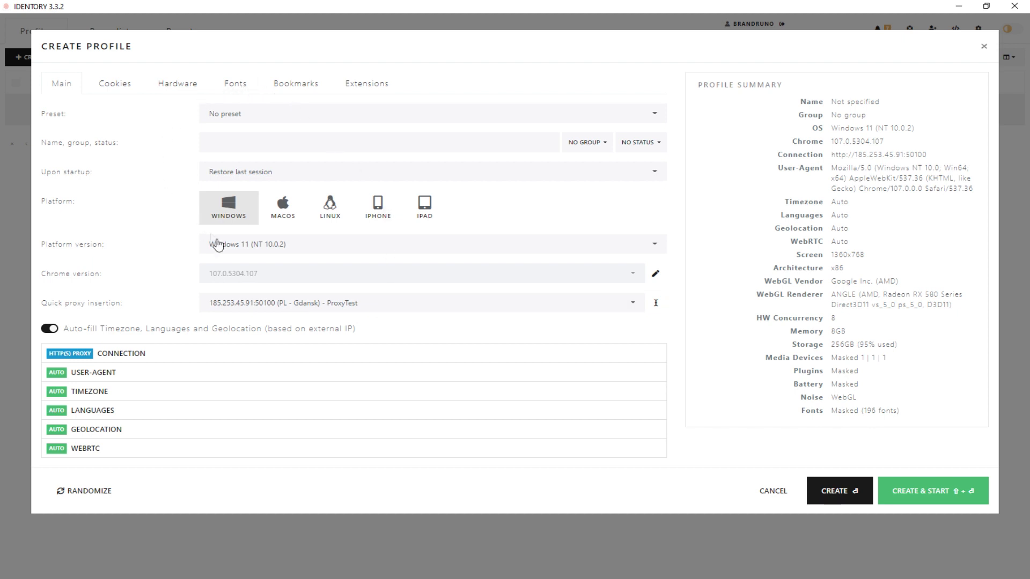
{"action": "mouse_move", "coordinate": [342, 476]}
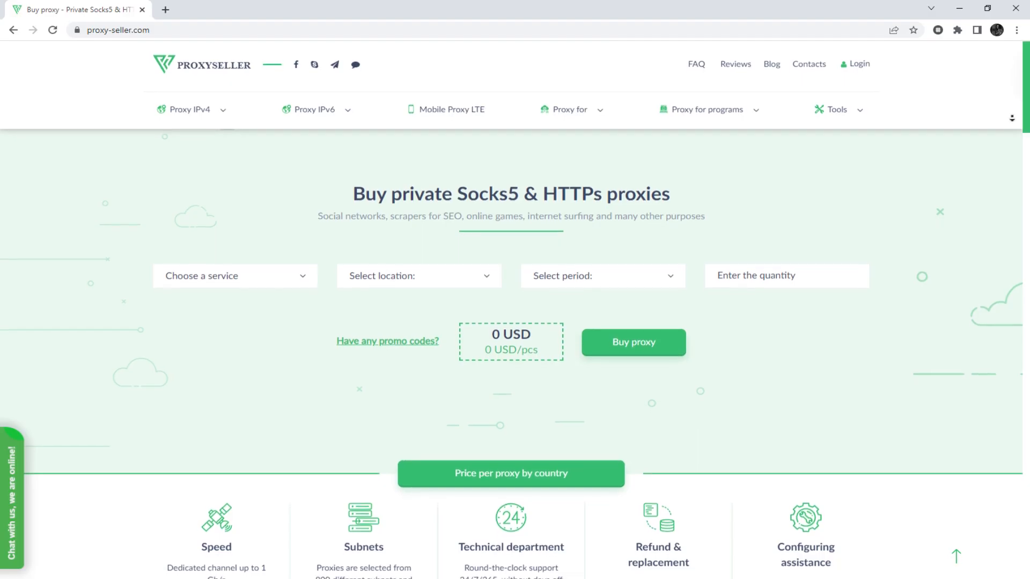
Compare proxy-seller.com country prices for IPv4, IPv6 and mobile LTE proxies.
{"action": "scroll", "scroll_direction": "down", "scroll_amount": 3}
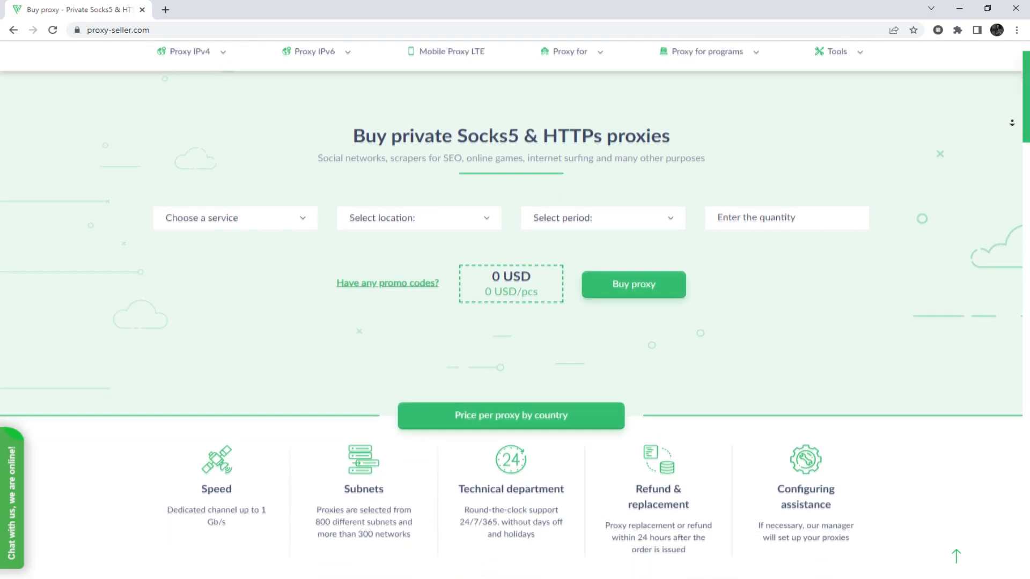
{"action": "scroll", "scroll_direction": "down", "scroll_amount": 3}
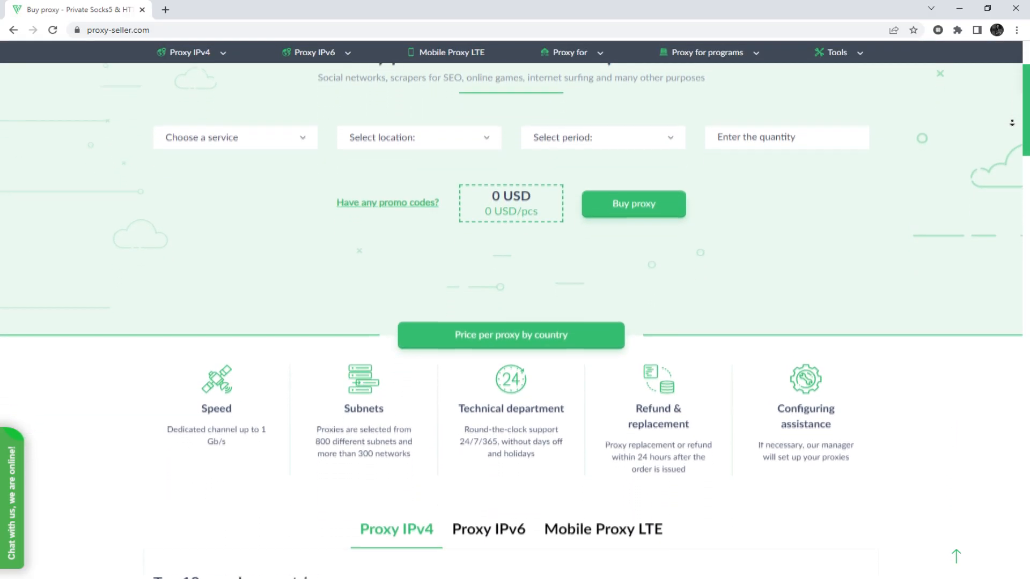
{"action": "scroll", "scroll_direction": "down", "scroll_amount": 3}
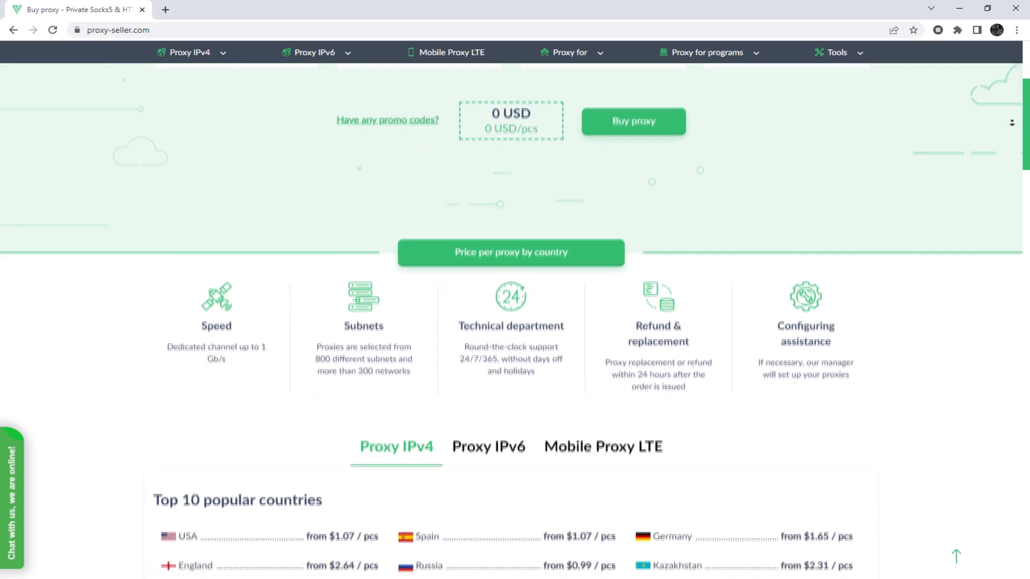
{"action": "scroll", "scroll_direction": "down", "scroll_amount": 3}
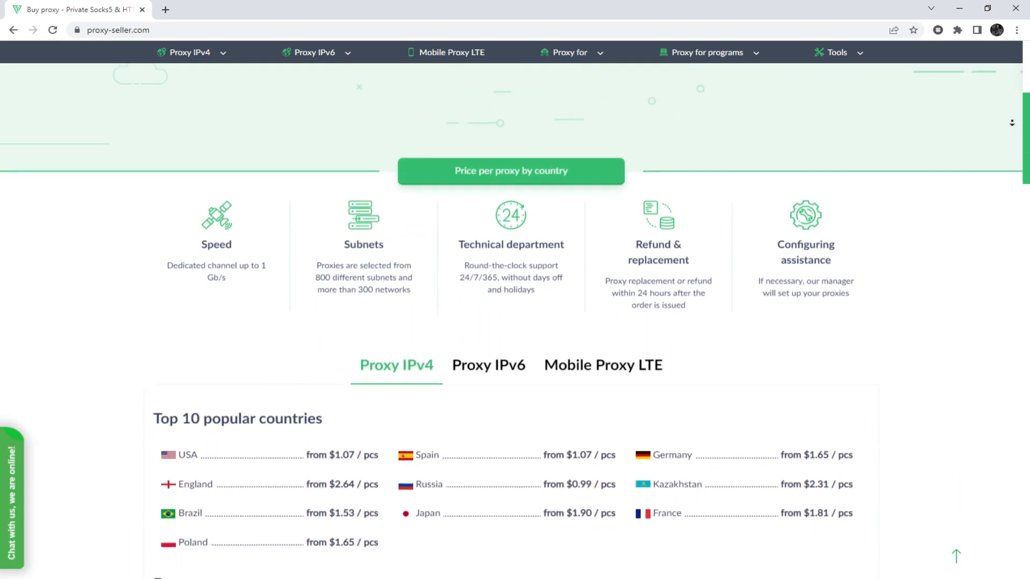
{"action": "scroll", "scroll_direction": "down", "scroll_amount": 3}
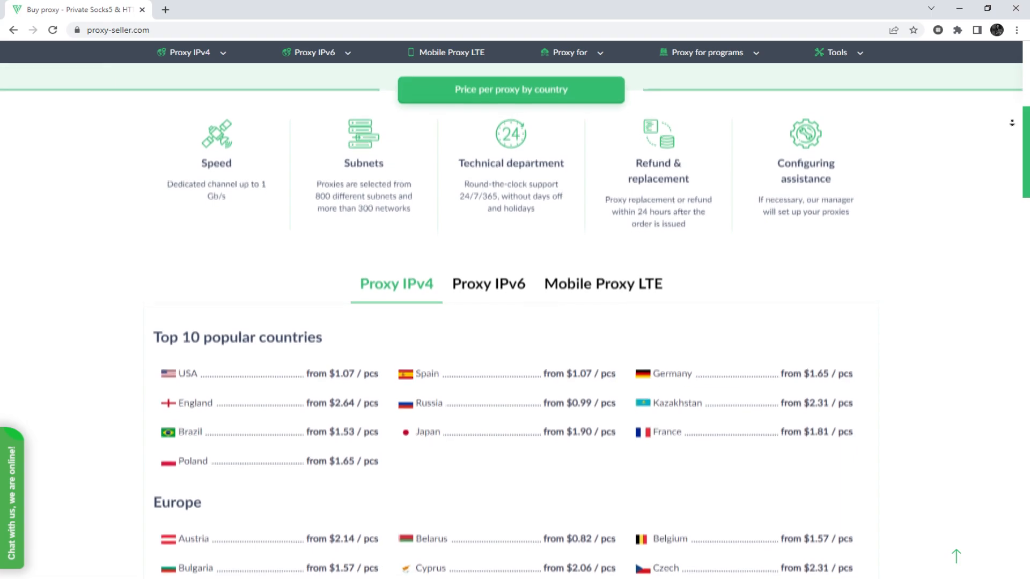
{"action": "scroll", "scroll_direction": "down", "scroll_amount": 3}
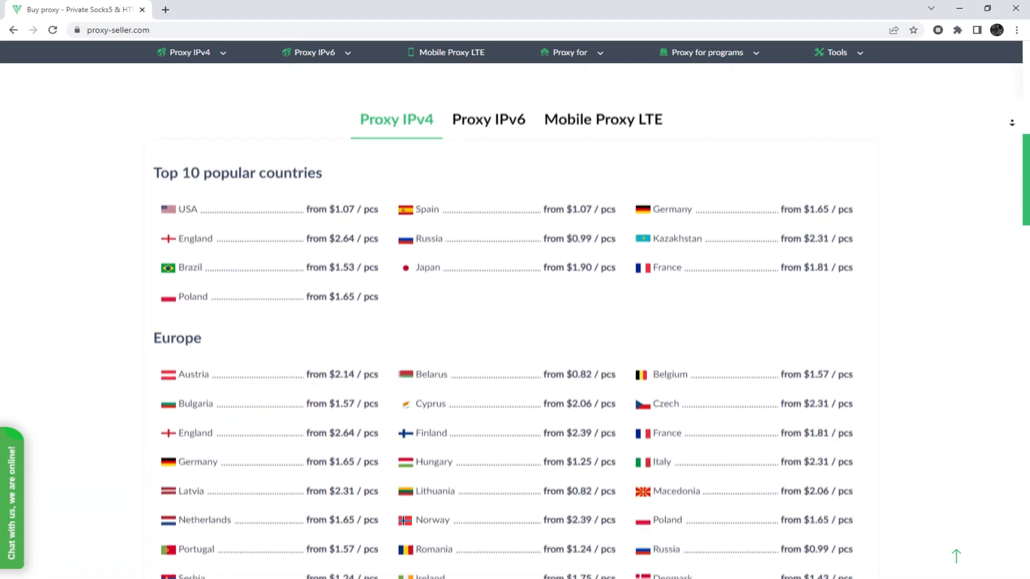
{"action": "scroll", "scroll_direction": "up", "scroll_amount": 3}
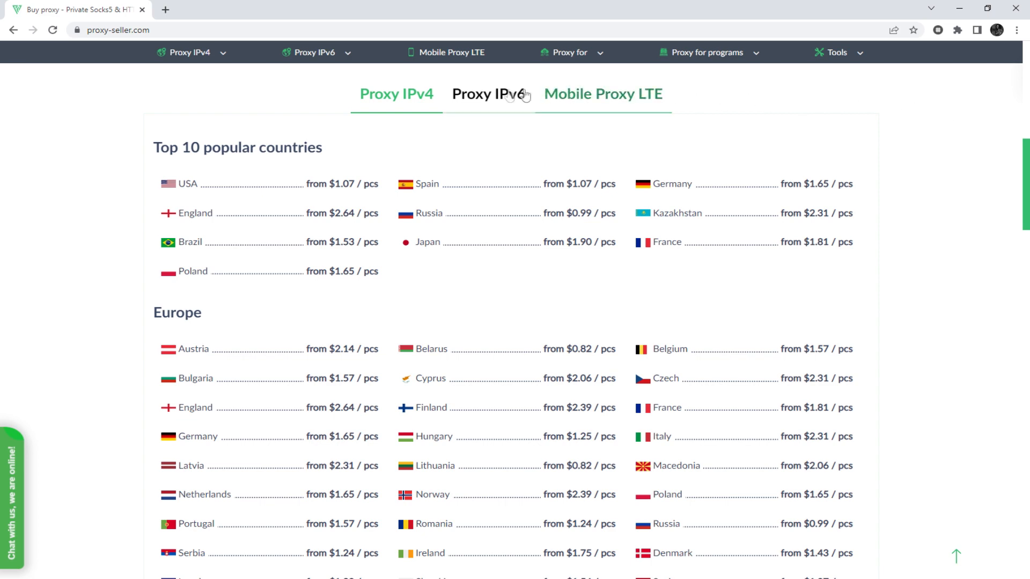
{"action": "left_click", "coordinate": [488, 94]}
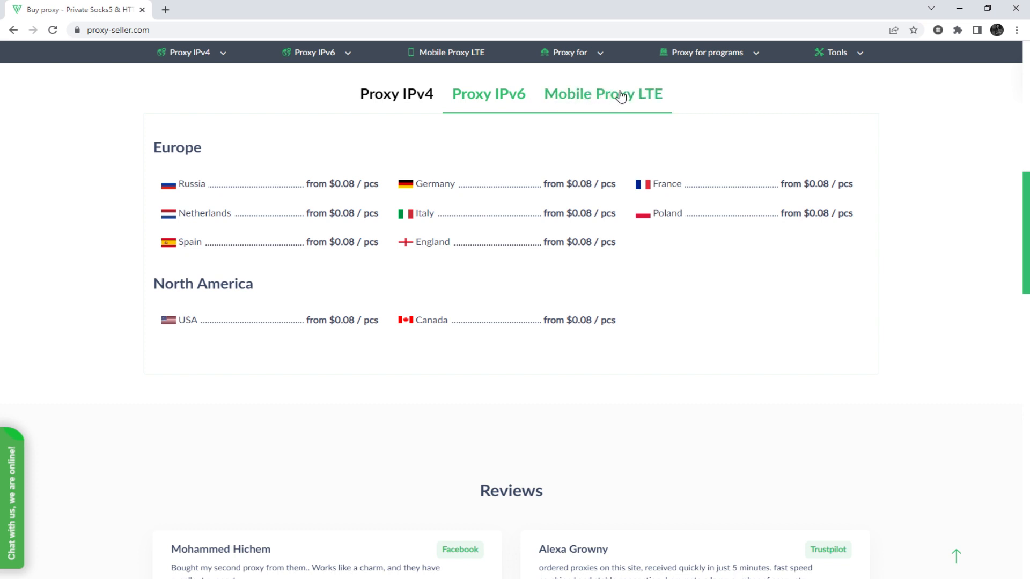
{"action": "left_click", "coordinate": [602, 94]}
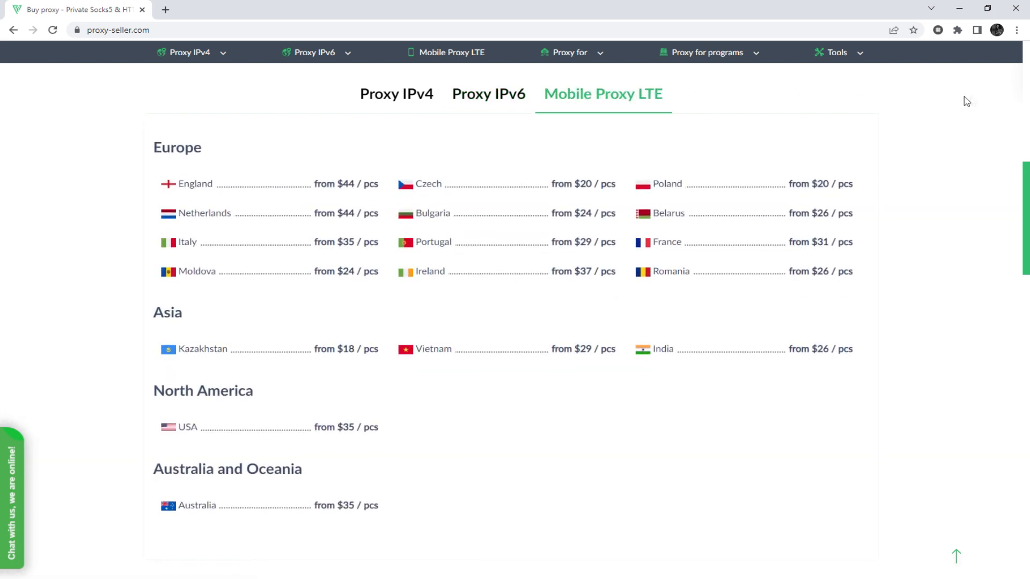
{"action": "mouse_move", "coordinate": [991, 95]}
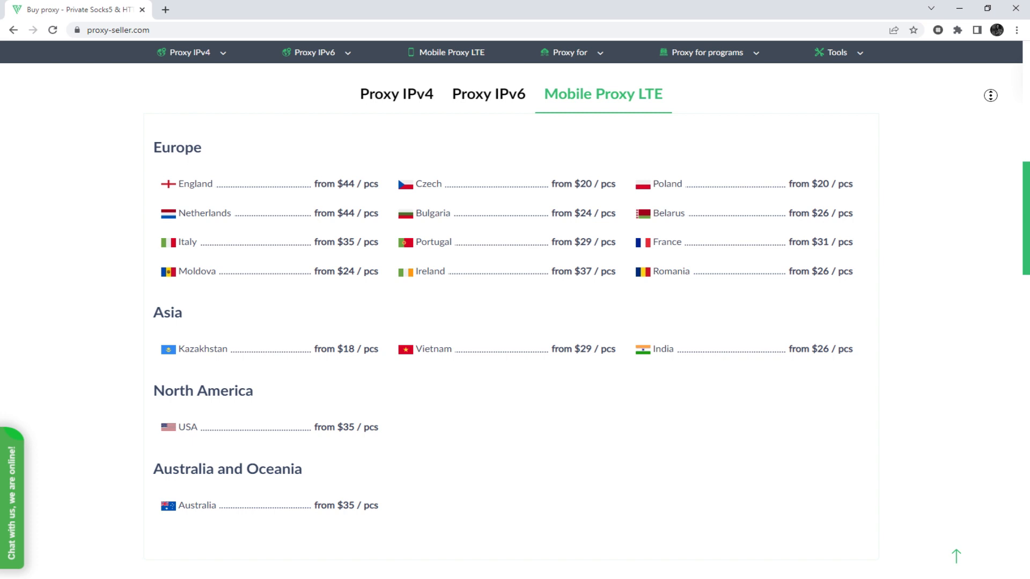
Scroll past the customer reviews into the affiliate program section.
{"action": "scroll", "scroll_direction": "down", "scroll_amount": 3}
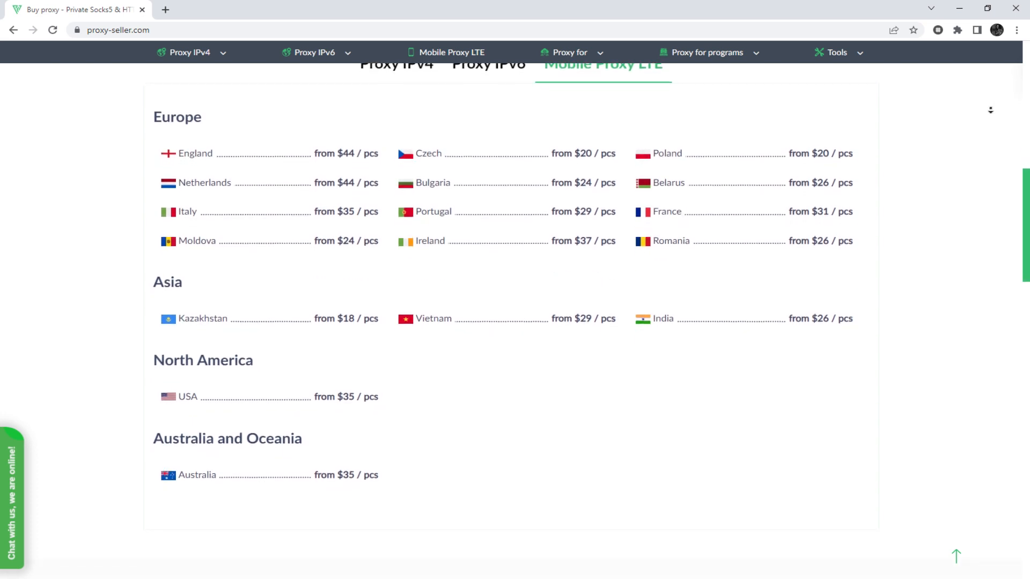
{"action": "scroll", "scroll_direction": "down", "scroll_amount": 3}
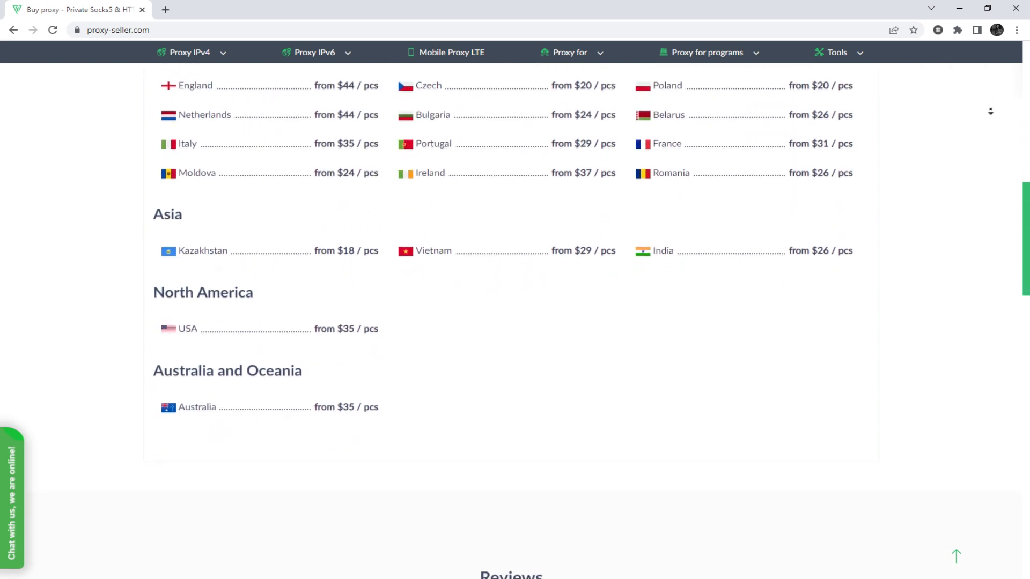
{"action": "scroll", "scroll_direction": "down", "scroll_amount": 3}
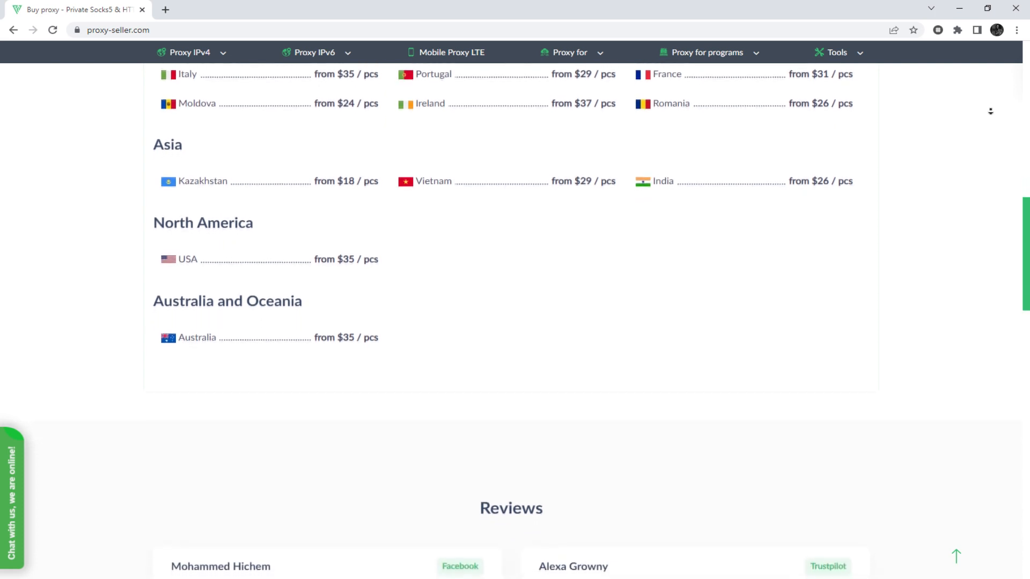
{"action": "scroll", "scroll_direction": "down", "scroll_amount": 3}
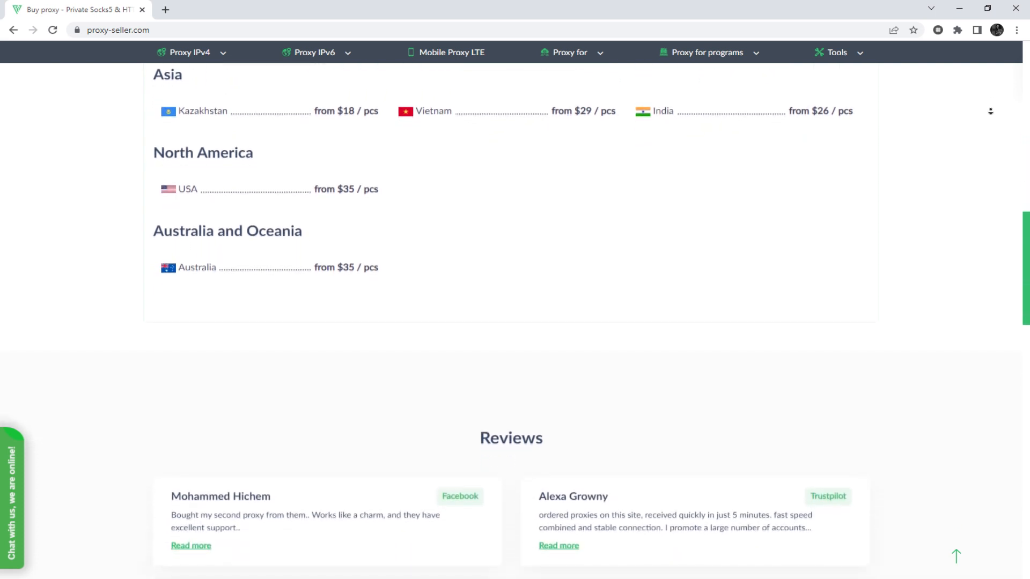
{"action": "scroll", "scroll_direction": "down", "scroll_amount": 3}
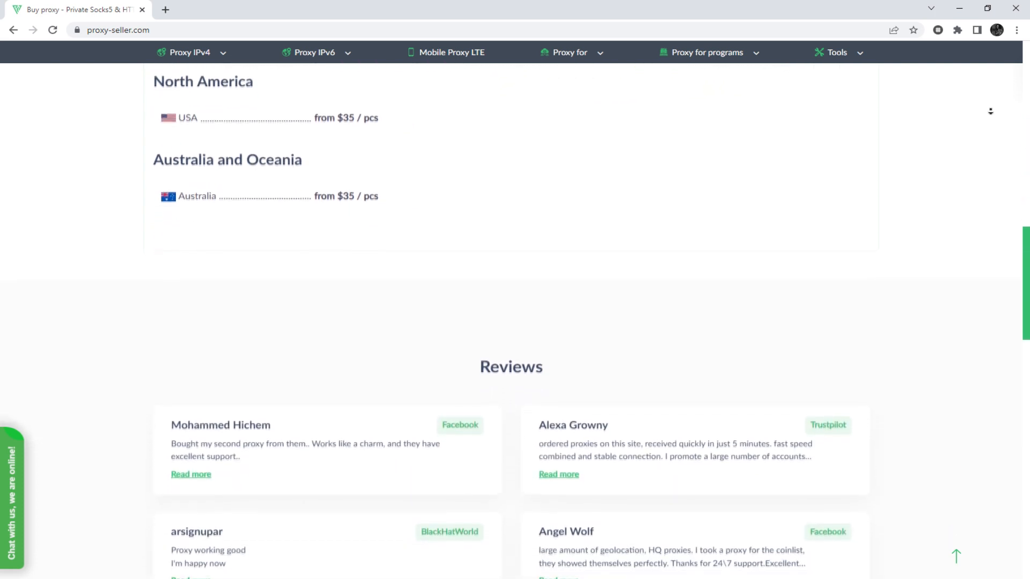
{"action": "scroll", "scroll_direction": "down", "scroll_amount": 3}
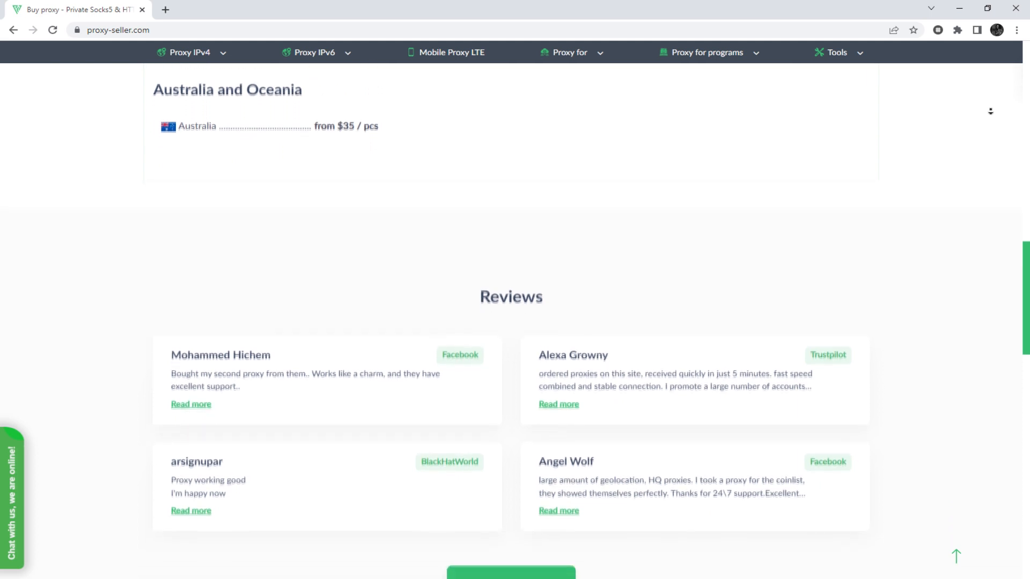
{"action": "scroll", "scroll_direction": "down", "scroll_amount": 3}
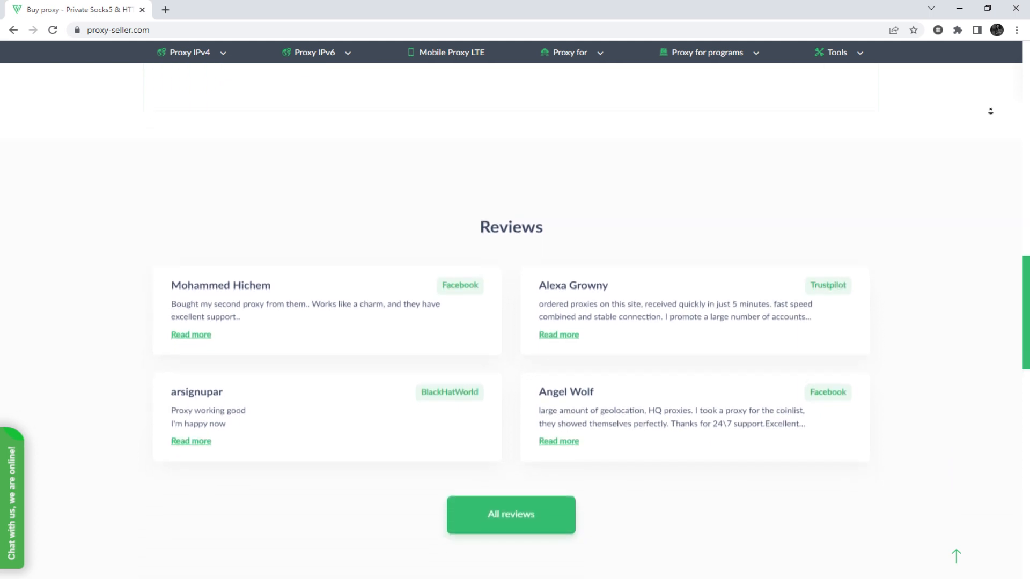
{"action": "scroll", "scroll_direction": "down", "scroll_amount": 3}
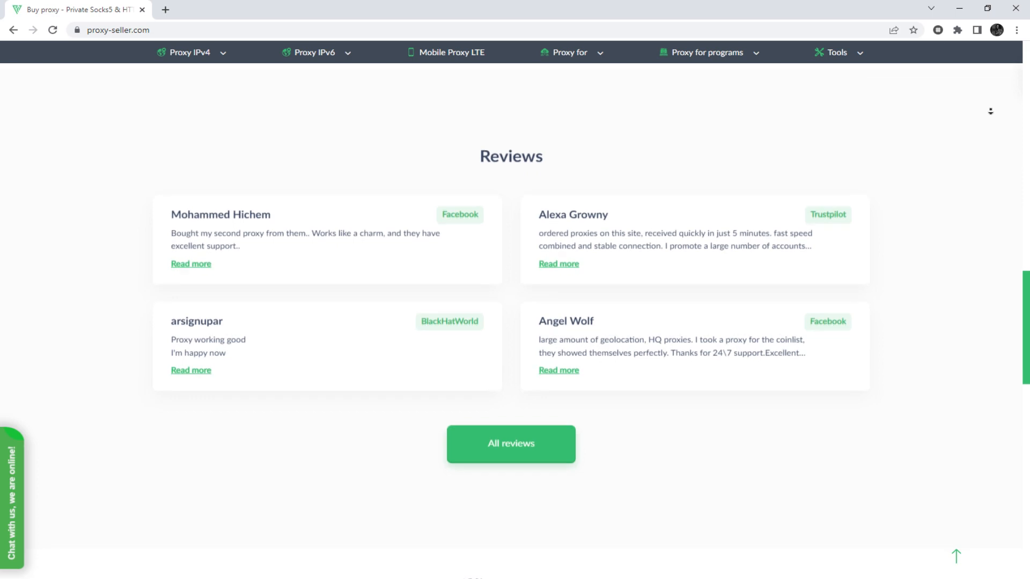
{"action": "scroll", "scroll_direction": "down", "scroll_amount": 3}
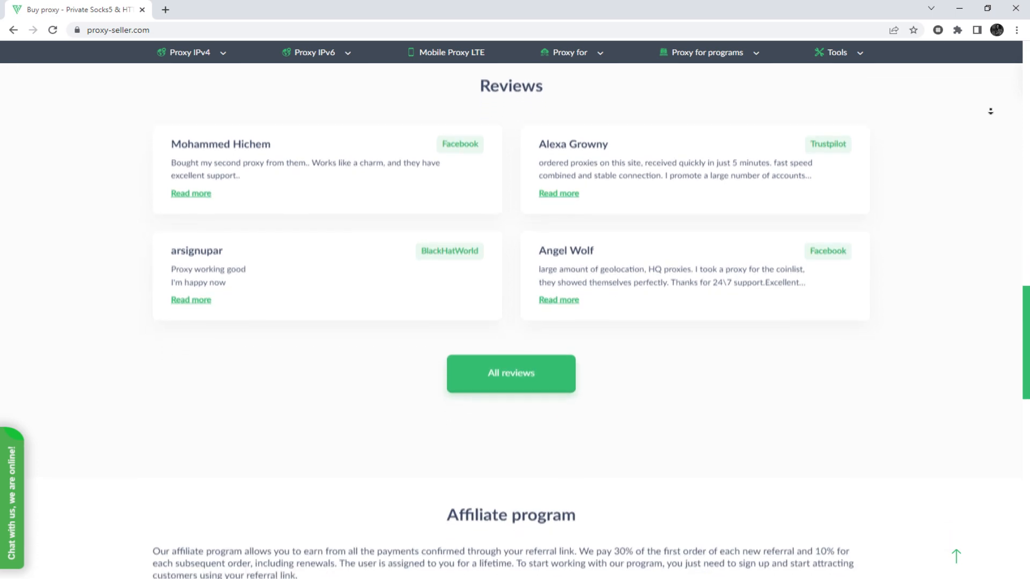
{"action": "scroll", "scroll_direction": "down", "scroll_amount": 3}
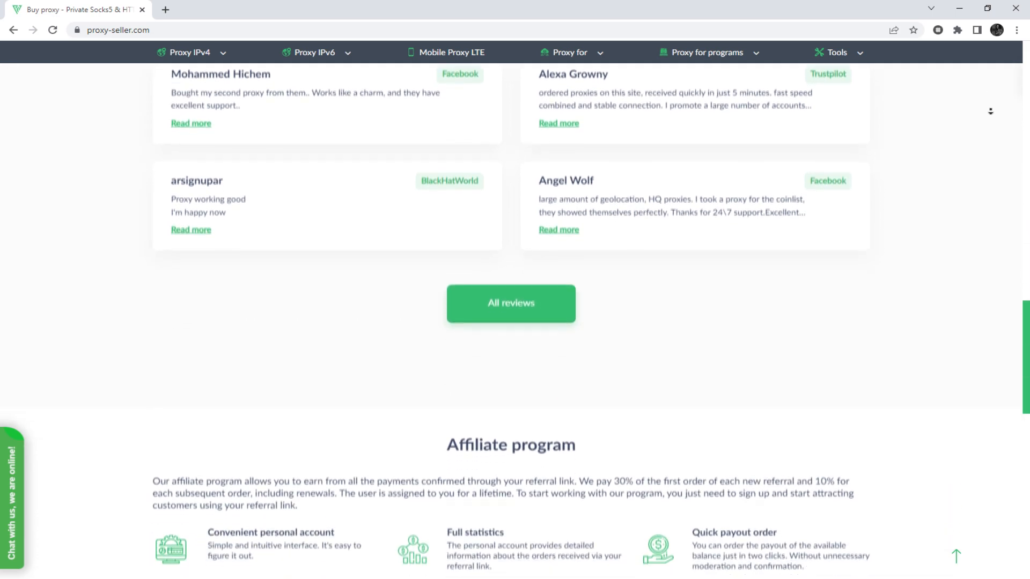